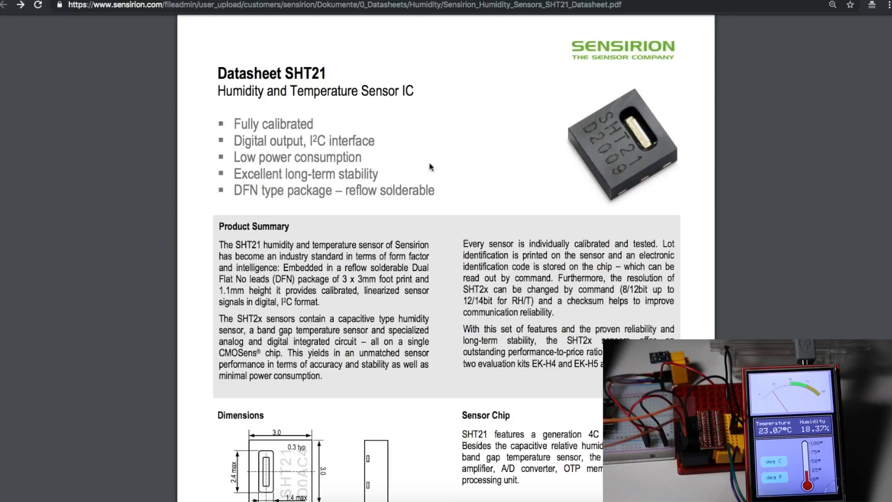
Highlight the humidity Resolution parameter and its 12 bit / 8 bit values in the sensor performance table
scroll("down", 3)
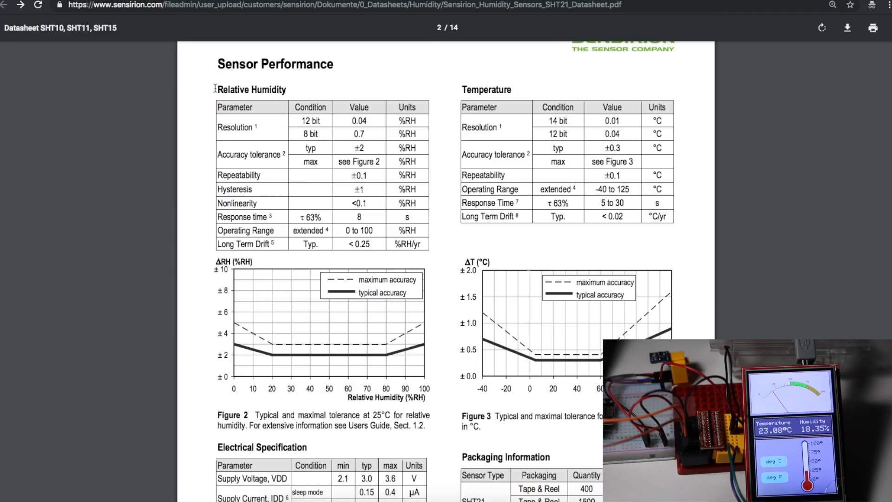
double_click(235, 127)
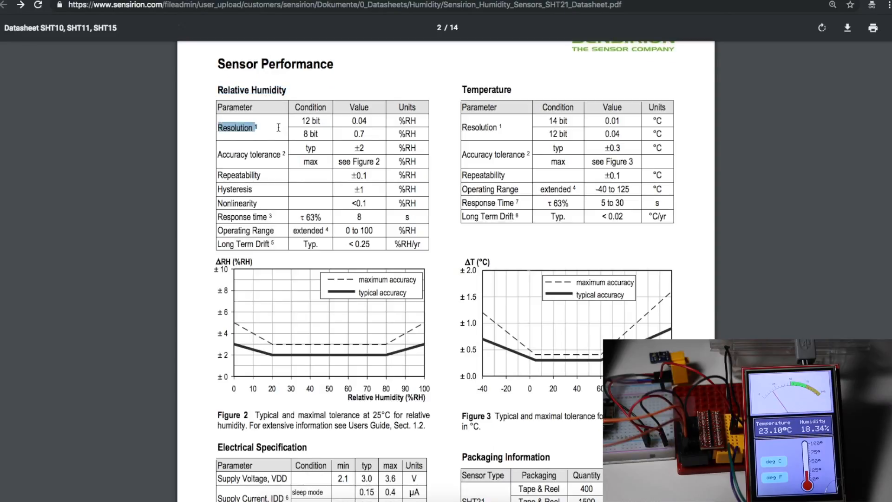
left_click_drag(256, 127, 336, 134)
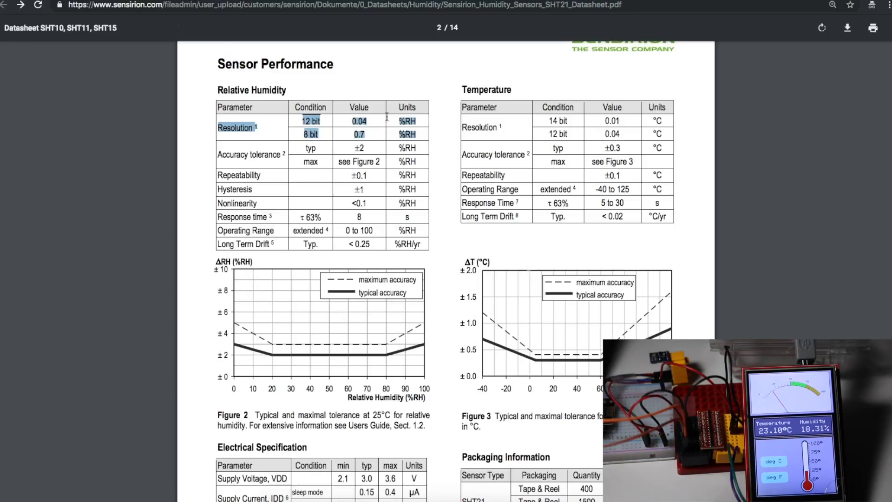
Continue to page 2's electrical specification, packaging table and footnotes
scroll("down", 3)
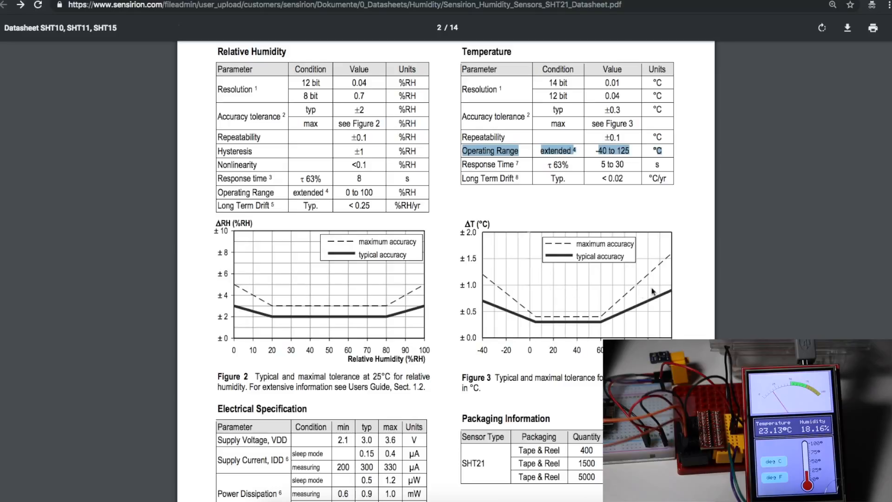
scroll("down", 3)
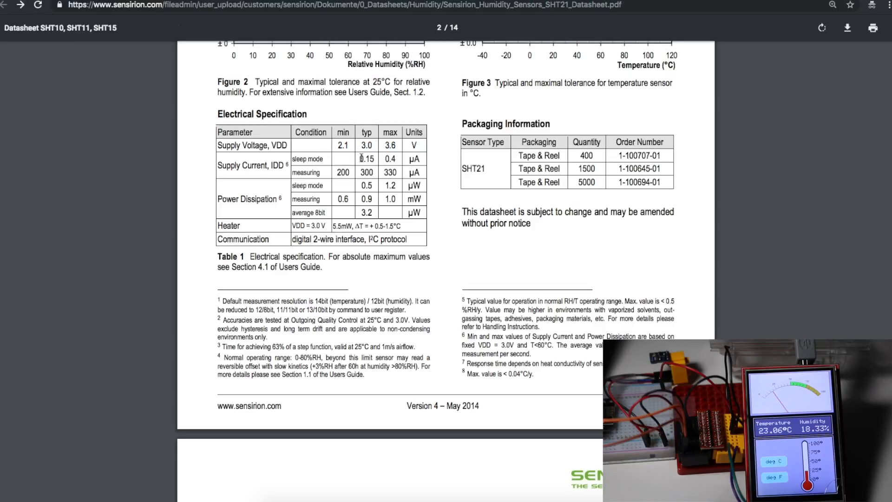
double_click(390, 159)
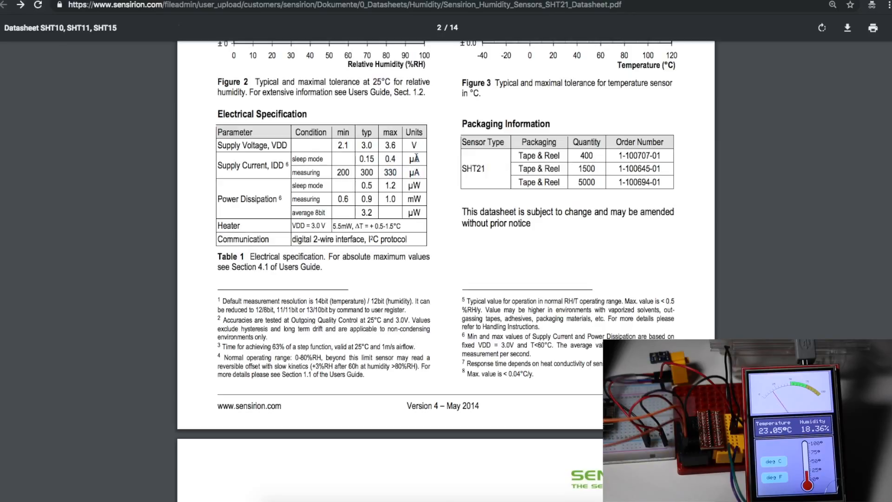
Highlight footnote 4 on the normal operating range, then reach section 1.1 Operating Range with Figure 4
scroll("down", 3)
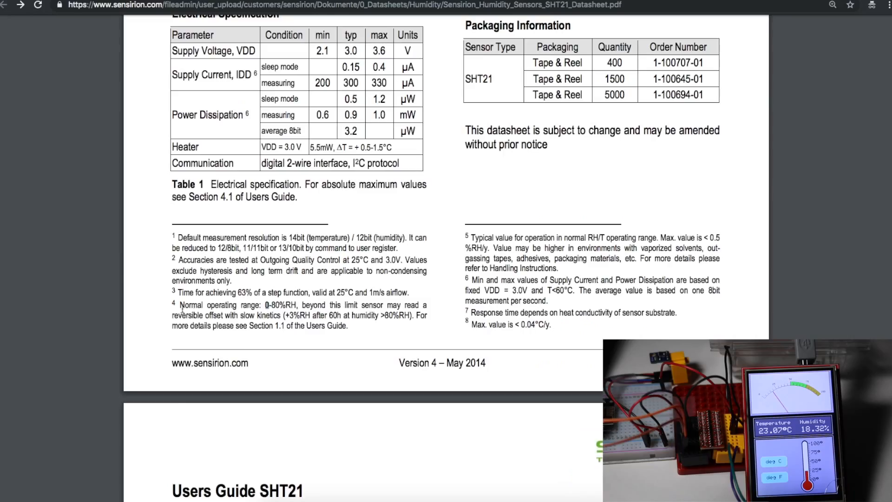
left_click_drag(179, 304, 255, 305)
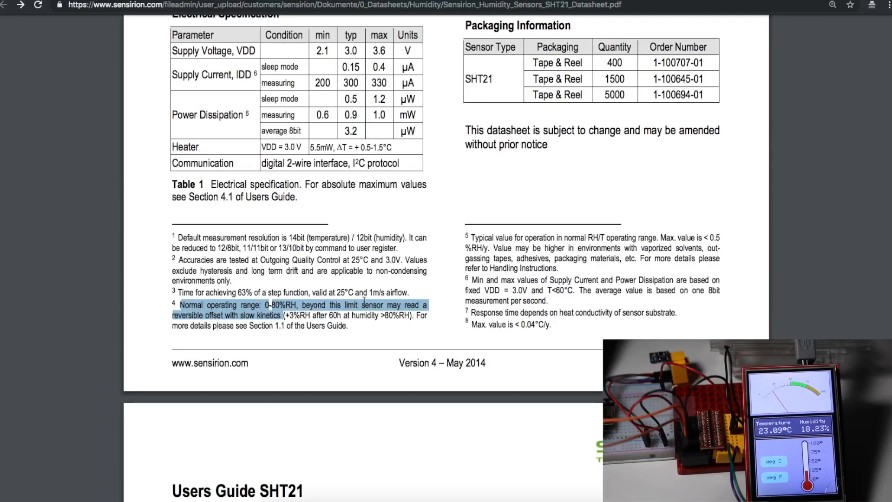
scroll("down", 3)
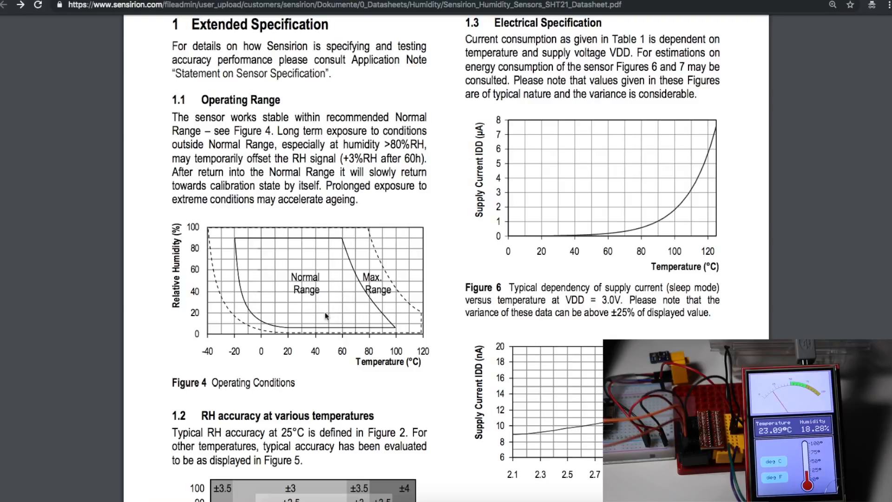
mouse_move(324, 314)
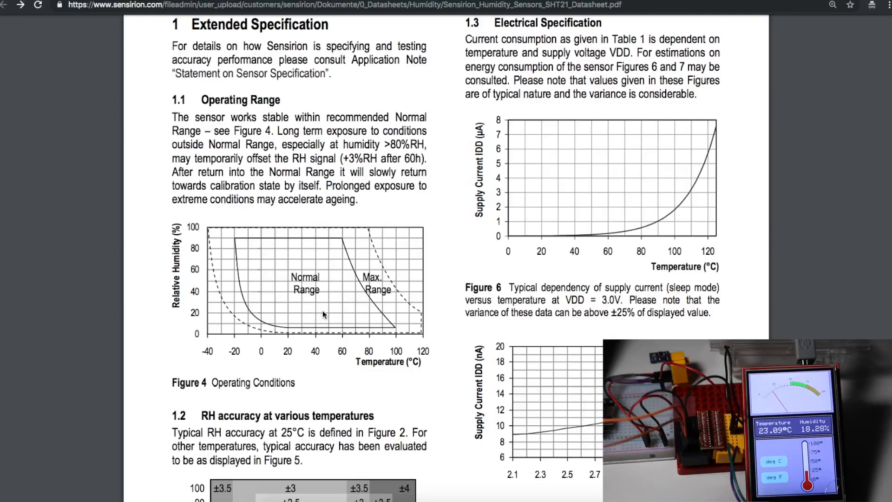
mouse_move(238, 247)
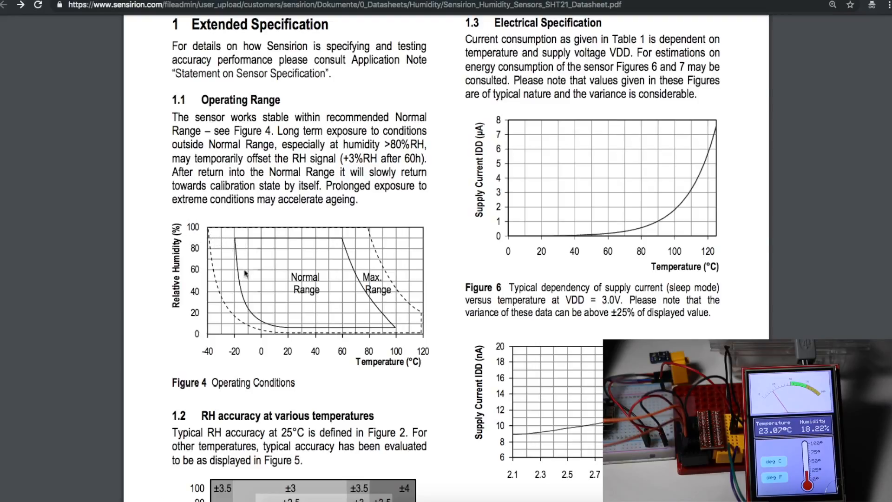
mouse_move(321, 245)
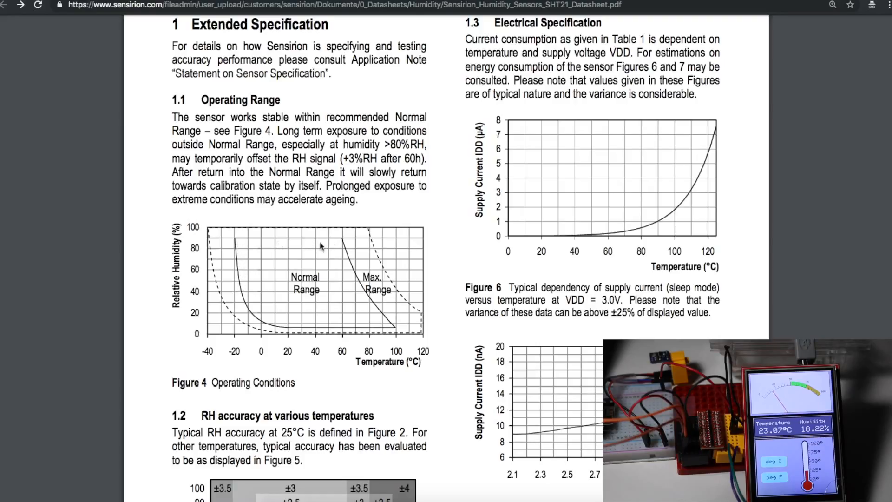
mouse_move(386, 333)
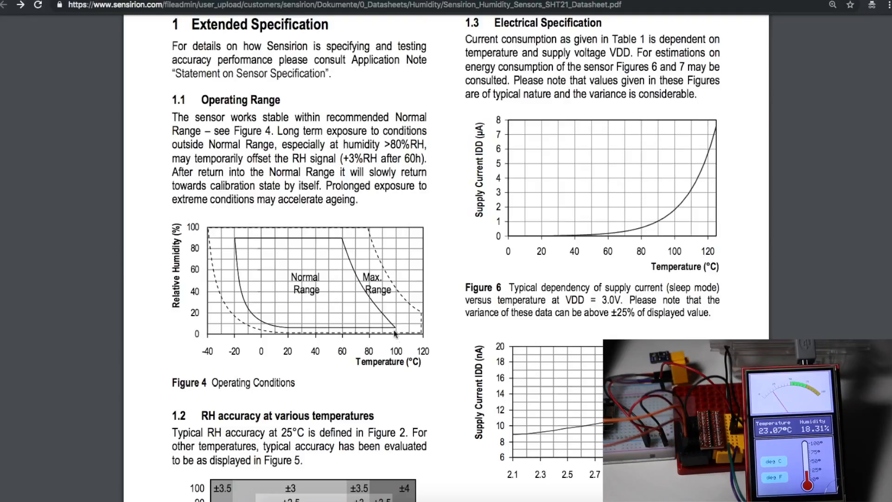
mouse_move(400, 330)
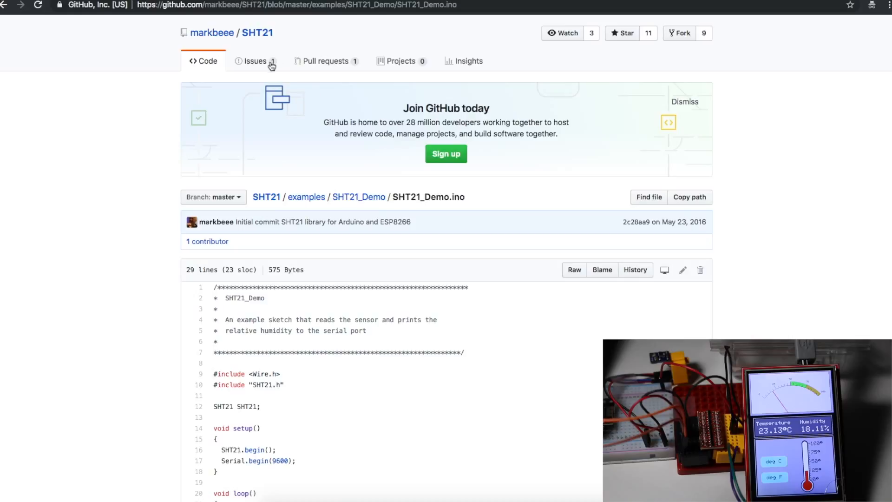
mouse_move(236, 45)
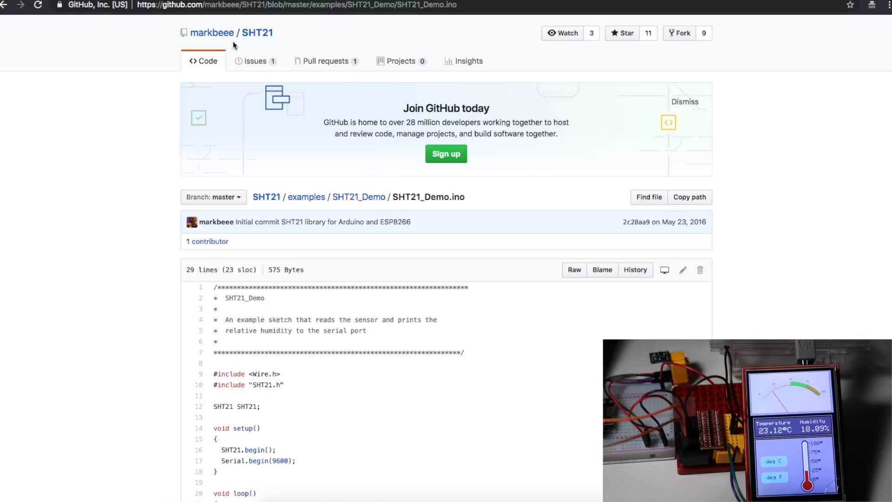
Read through all 28 lines of the SHT21_Demo.ino serial humidity/temperature sketch
scroll("down", 3)
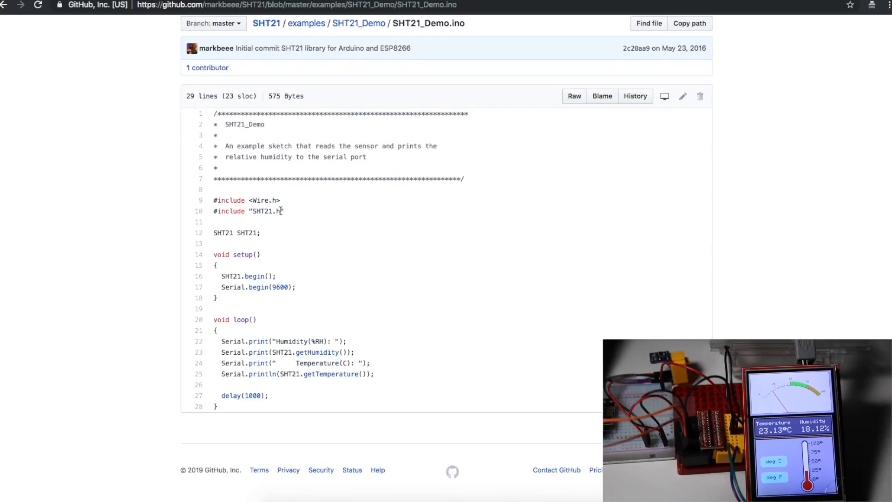
double_click(248, 276)
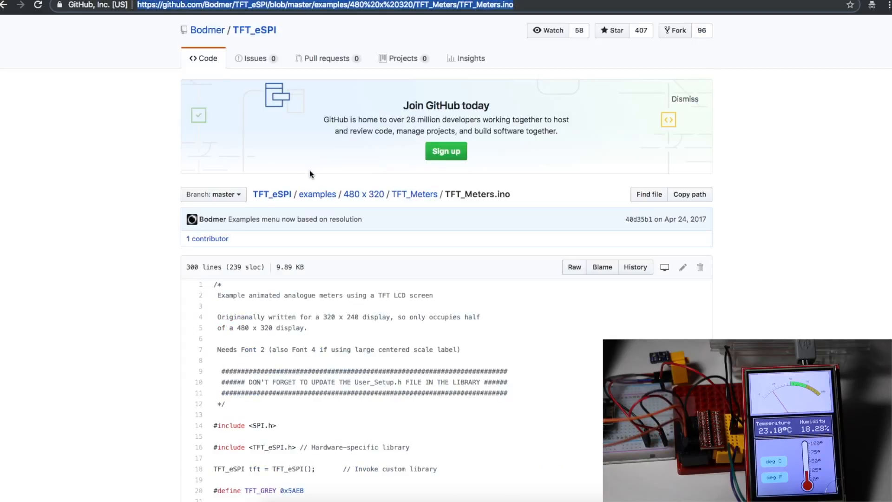
mouse_move(298, 171)
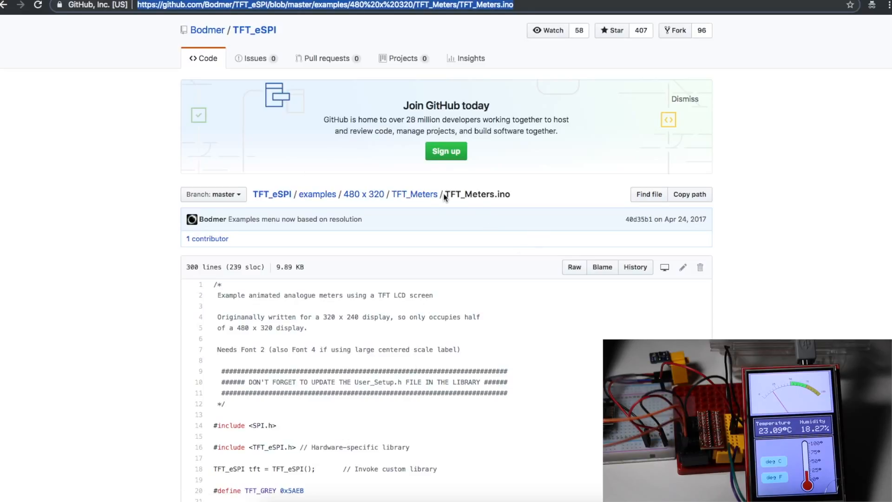
Scroll through TFT_Meters.ino and highlight the opening of the analogMeter() function
scroll("down", 3)
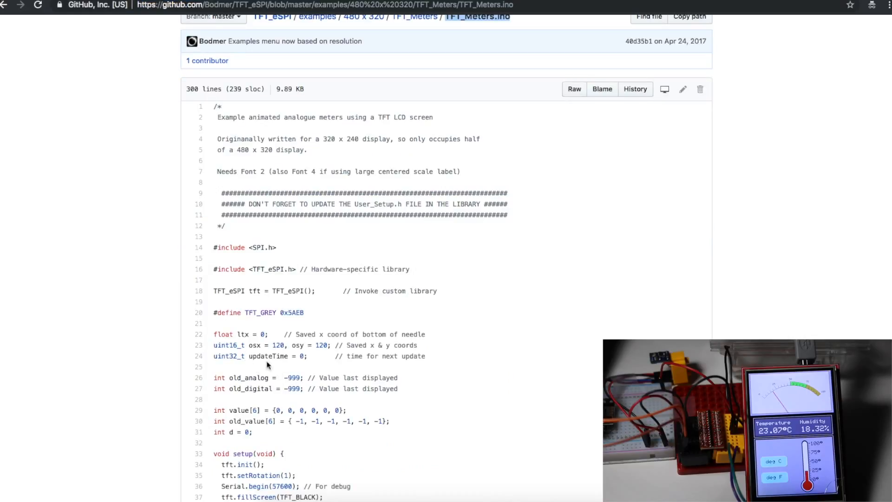
mouse_move(326, 355)
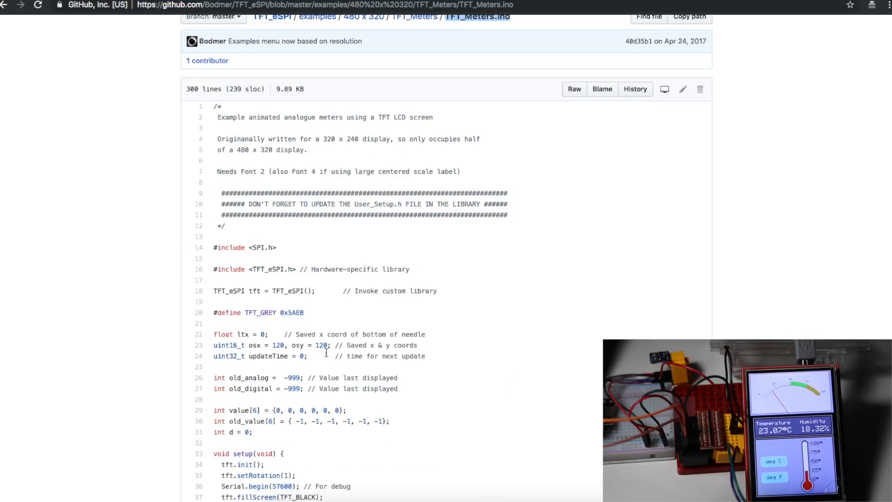
mouse_move(387, 370)
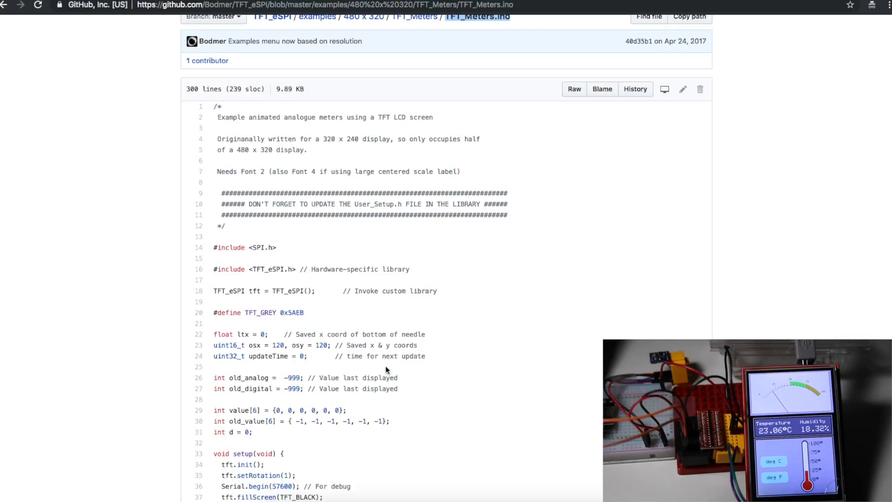
mouse_move(404, 281)
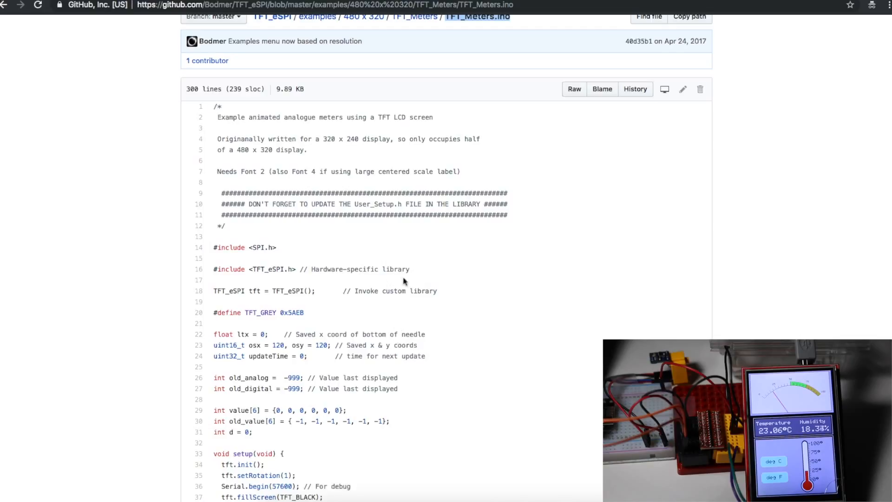
scroll("down", 3)
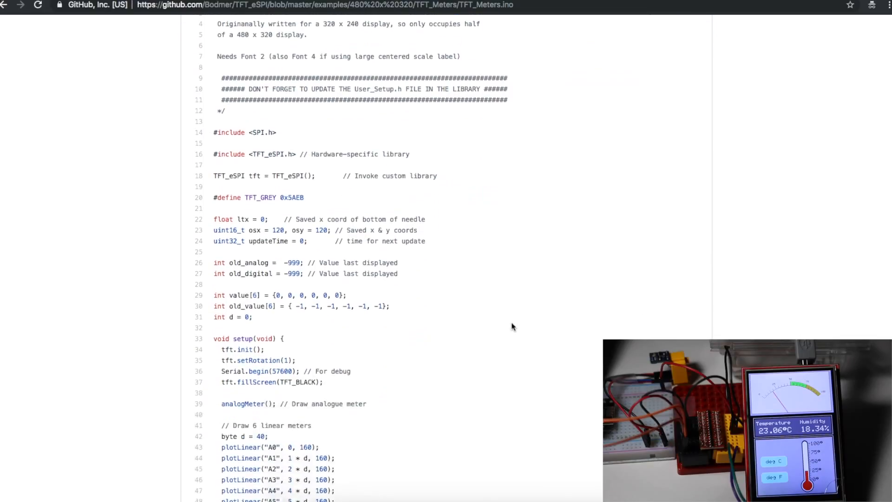
scroll("down", 3)
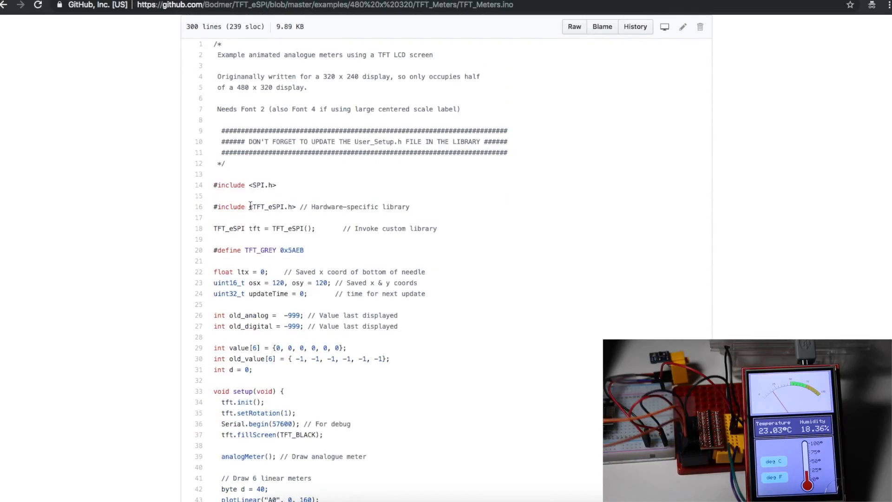
scroll("down", 3)
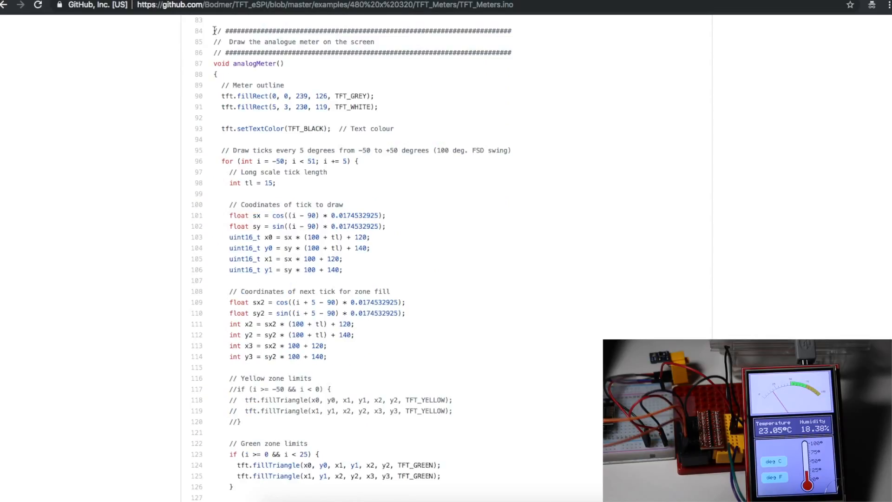
left_click_drag(214, 31, 375, 42)
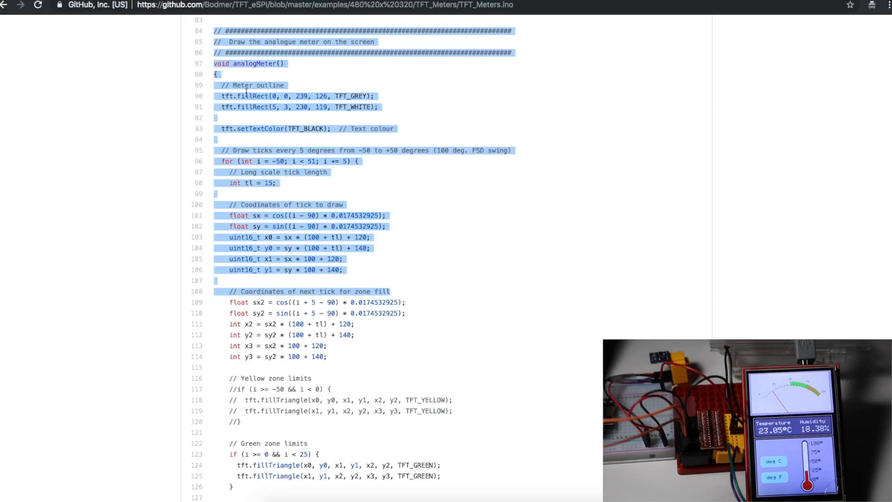
Continue down the sketch to the plotNeedle() function
scroll("down", 3)
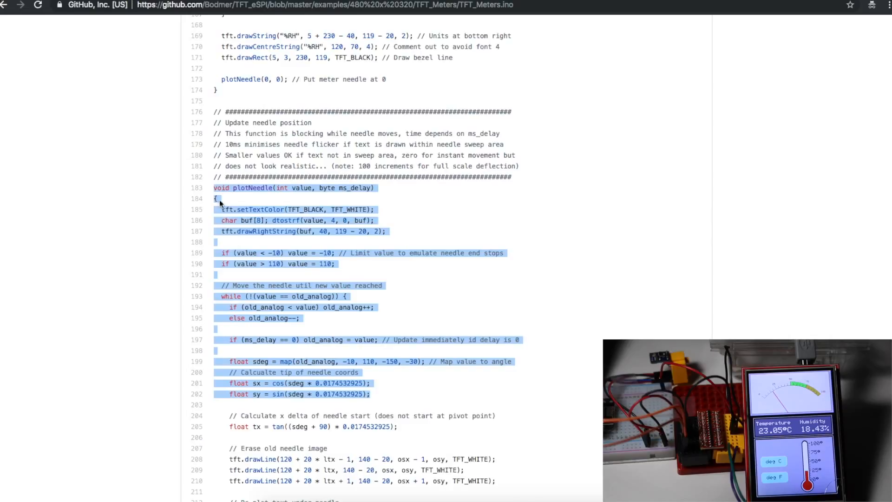
scroll("down", 3)
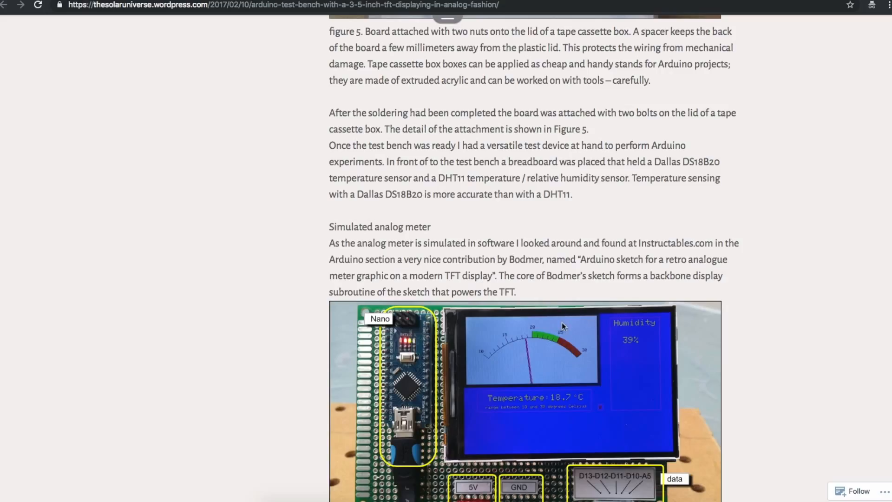
mouse_move(495, 331)
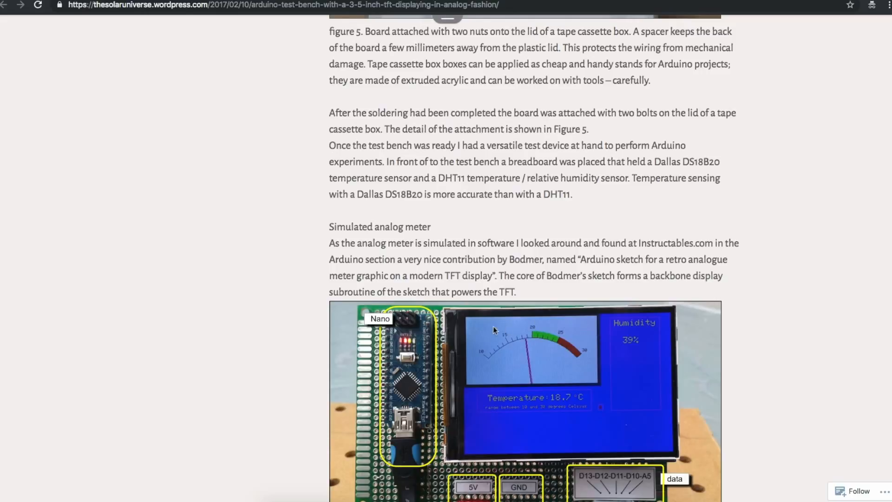
mouse_move(593, 368)
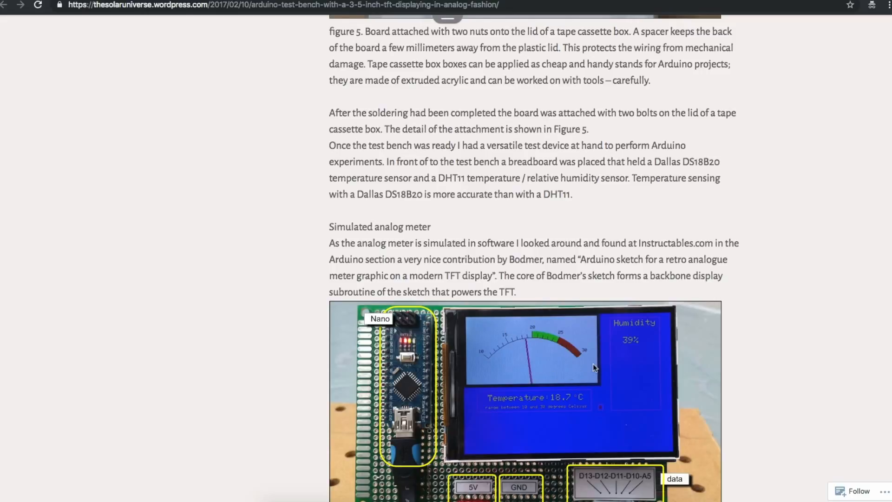
mouse_move(555, 352)
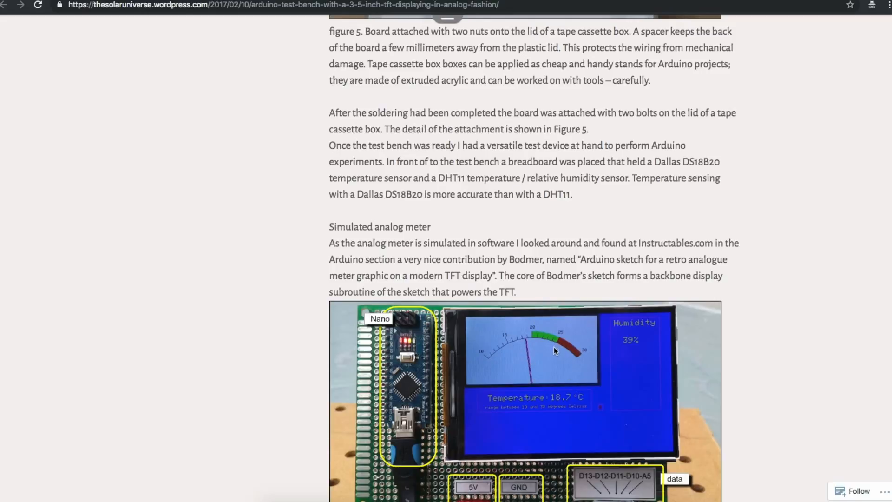
mouse_move(634, 333)
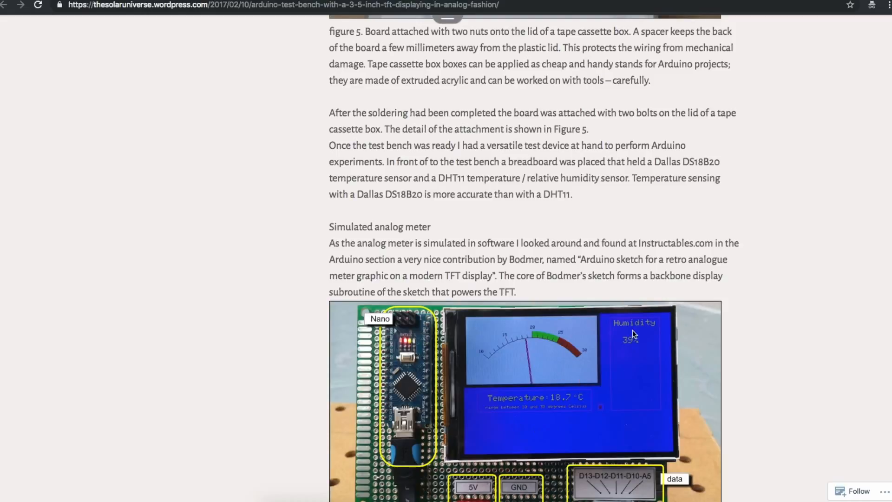
mouse_move(465, 402)
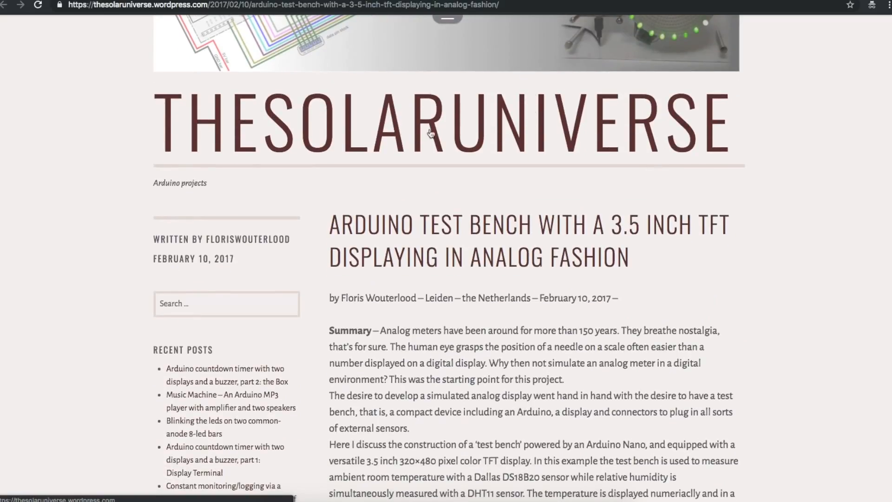
Scroll the Arduino test bench blog post to show its title and summary
scroll("down", 3)
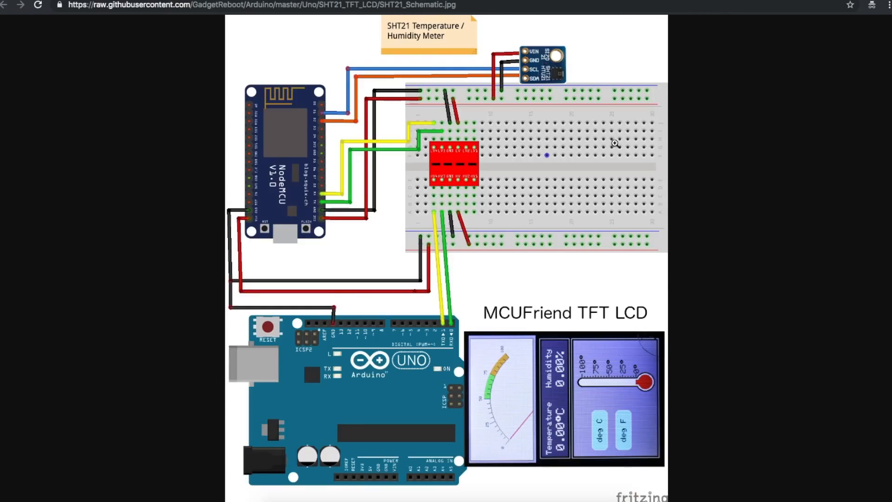
mouse_move(715, 335)
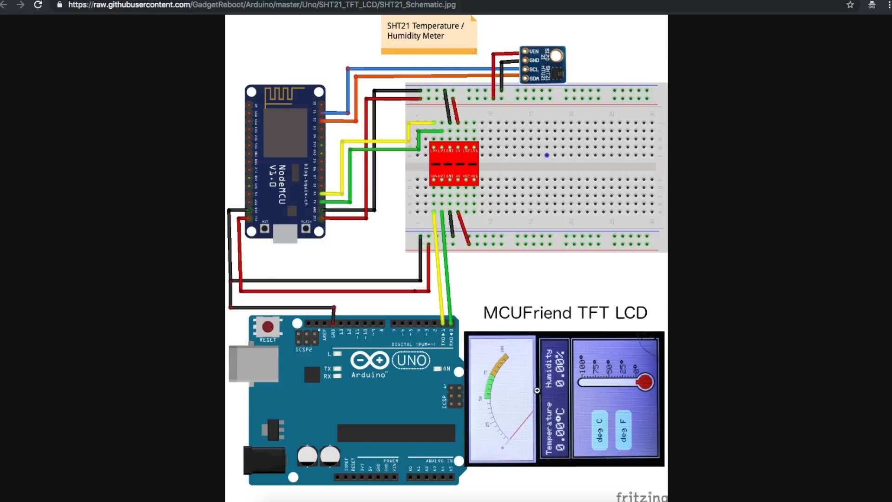
mouse_move(532, 353)
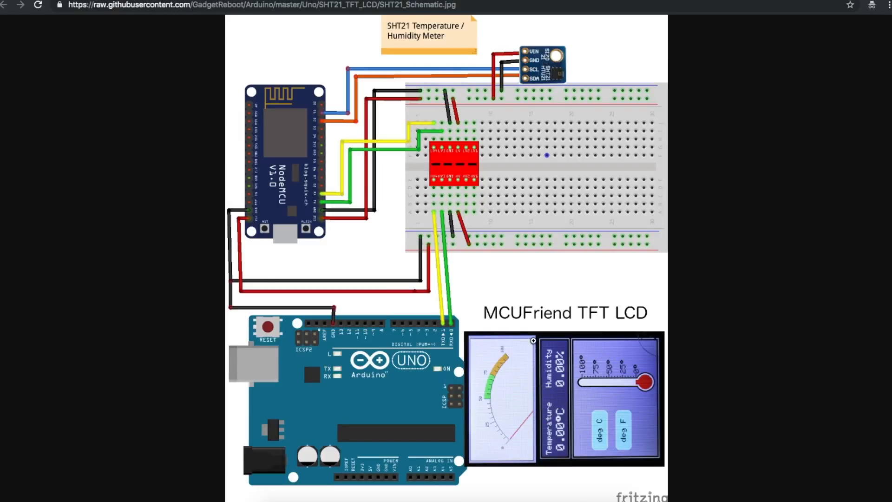
mouse_move(524, 367)
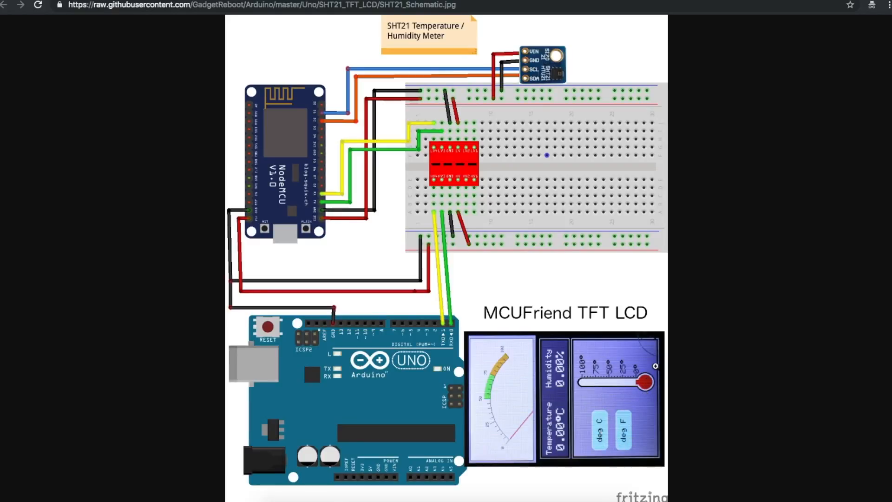
mouse_move(642, 407)
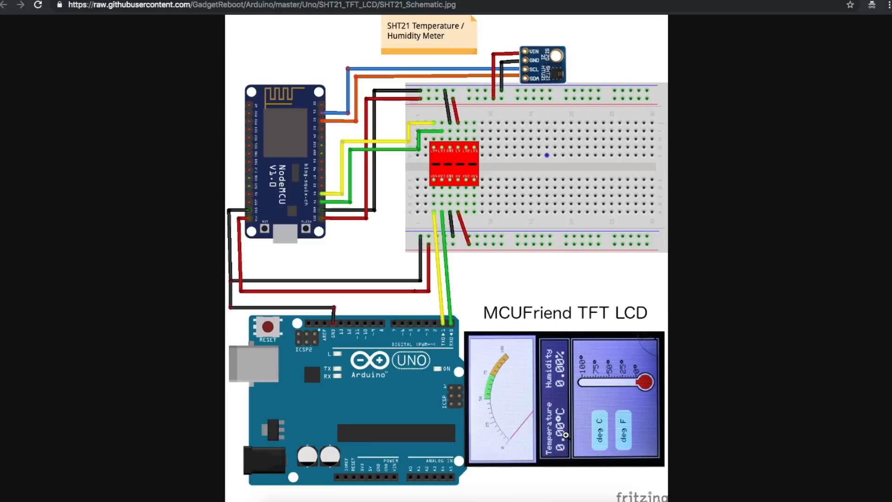
mouse_move(494, 264)
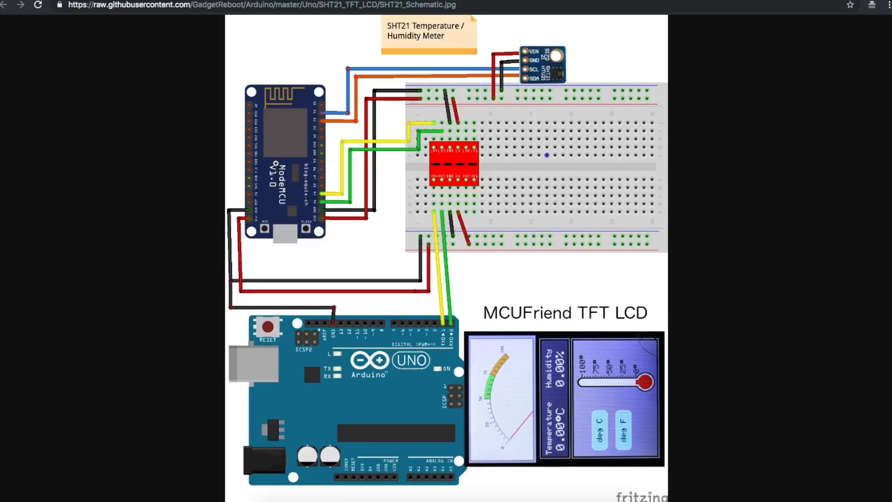
mouse_move(325, 311)
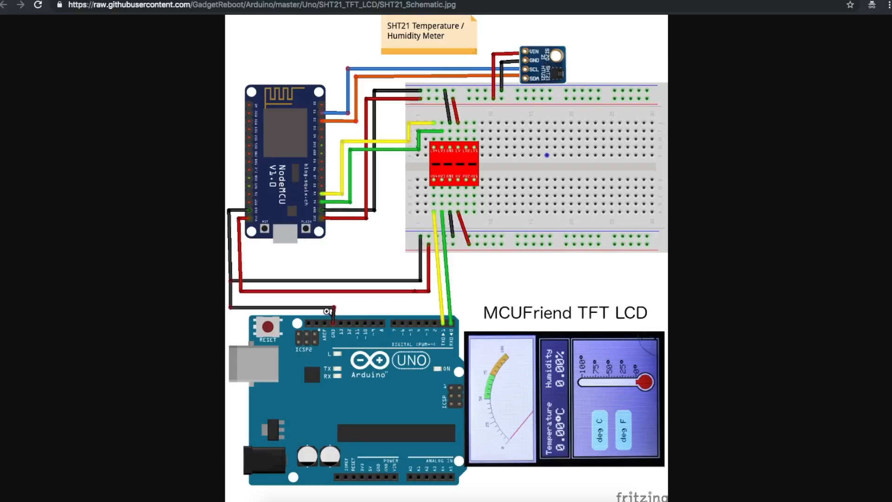
mouse_move(363, 411)
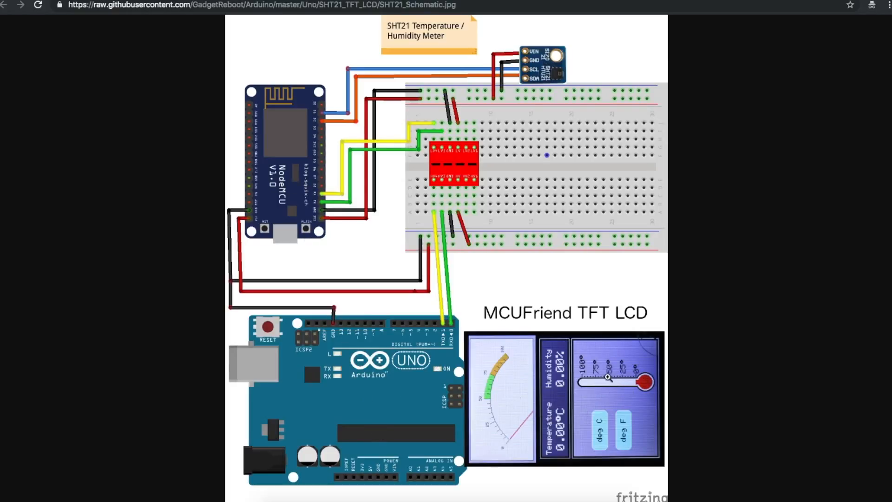
mouse_move(432, 332)
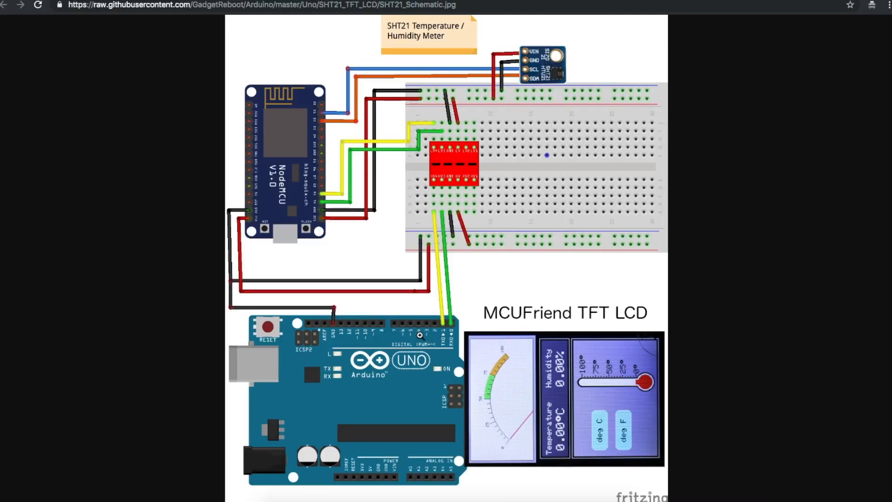
mouse_move(304, 178)
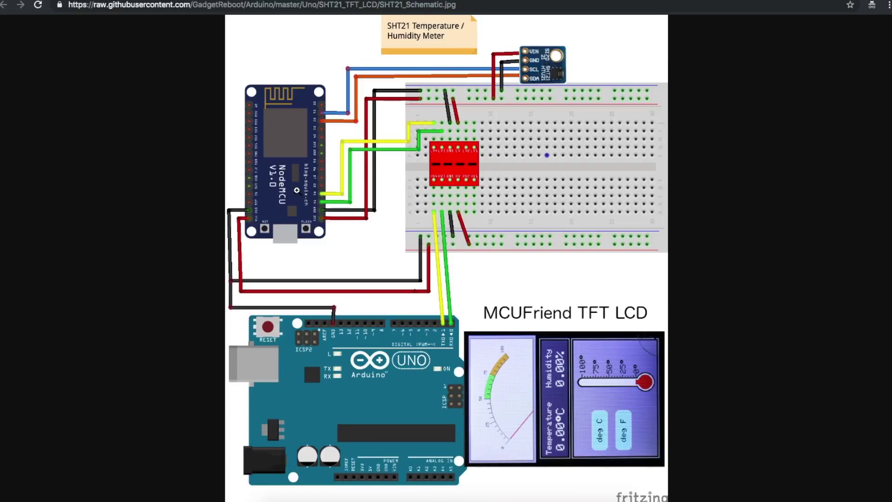
mouse_move(439, 371)
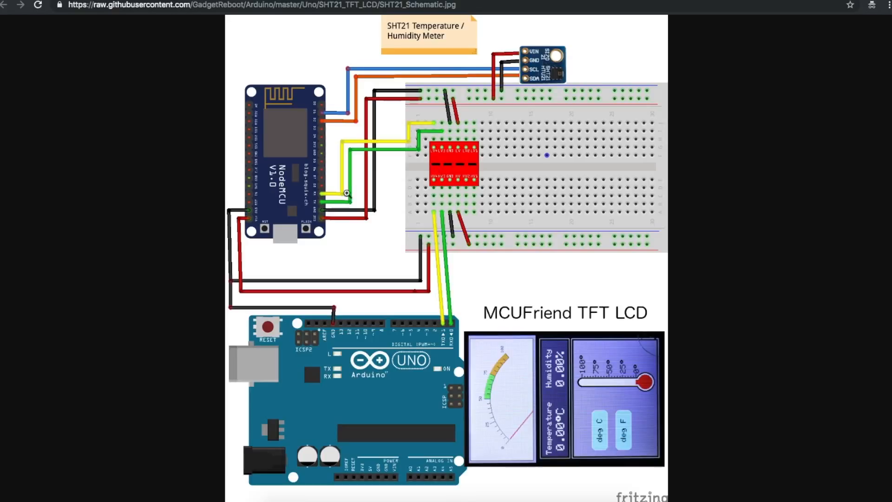
mouse_move(349, 202)
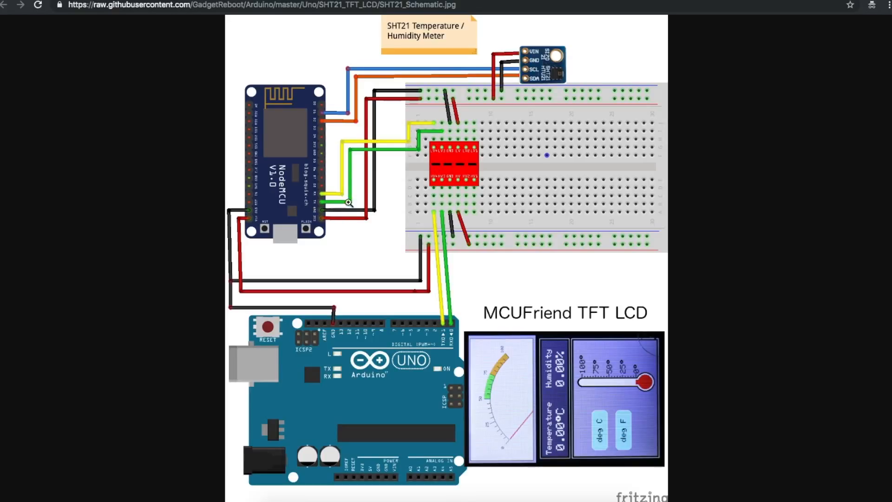
mouse_move(448, 291)
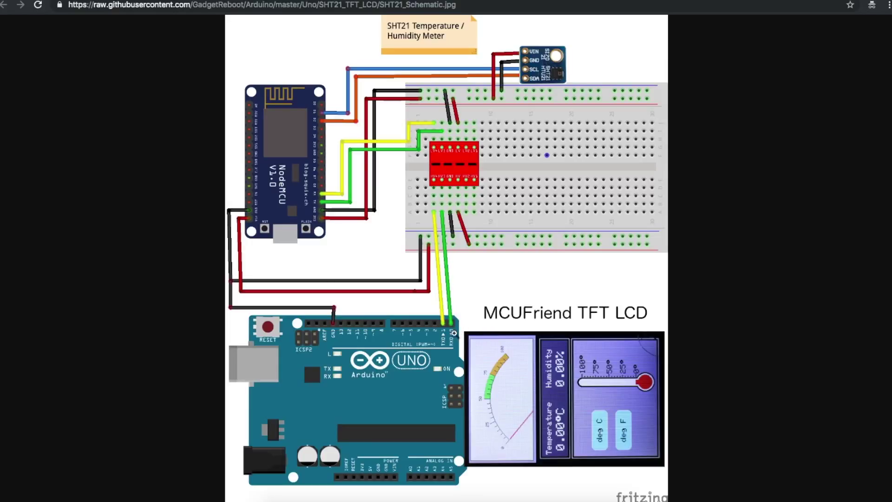
mouse_move(457, 150)
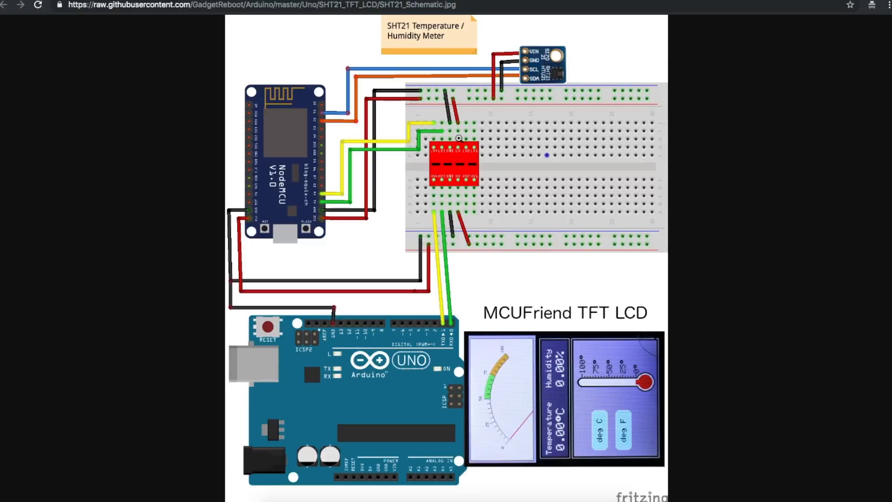
mouse_move(441, 160)
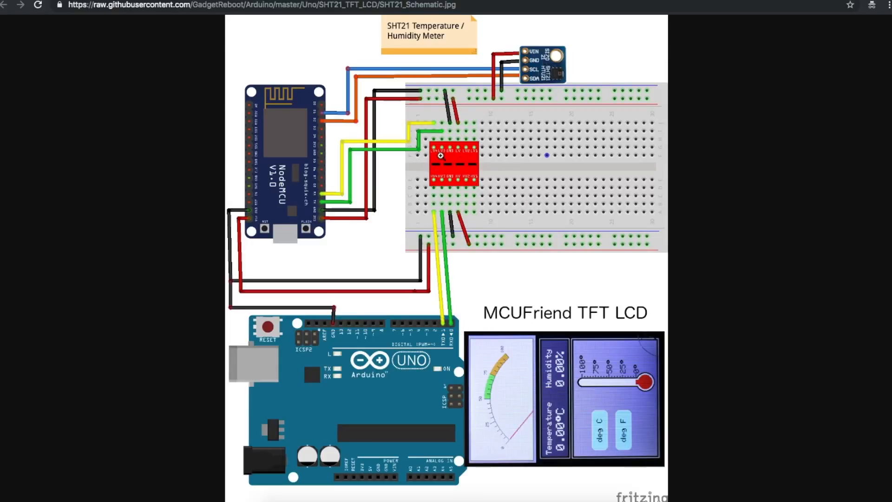
mouse_move(232, 256)
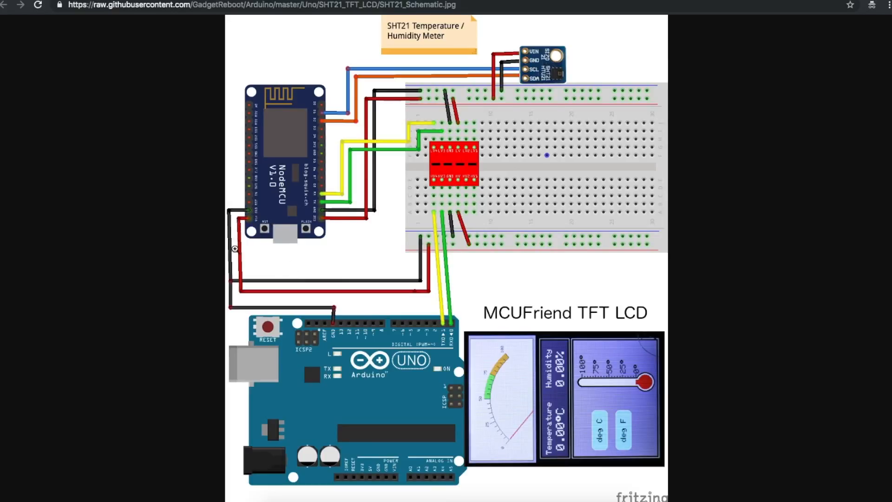
mouse_move(335, 221)
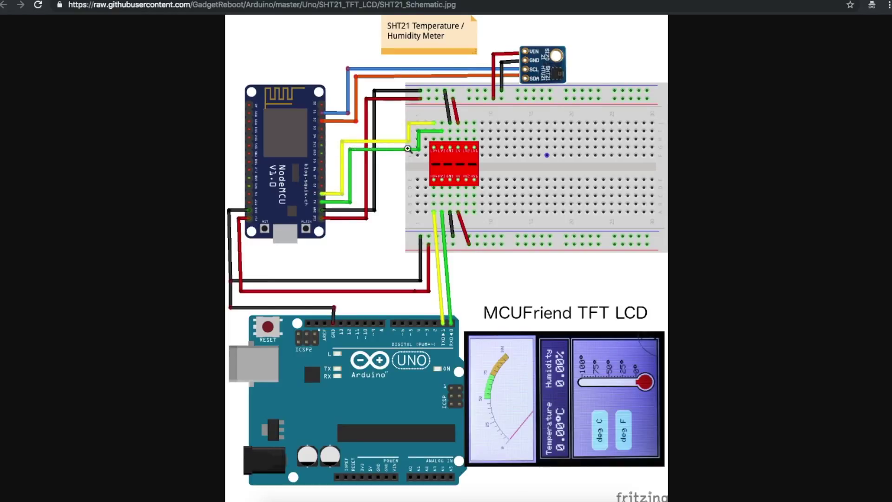
mouse_move(464, 367)
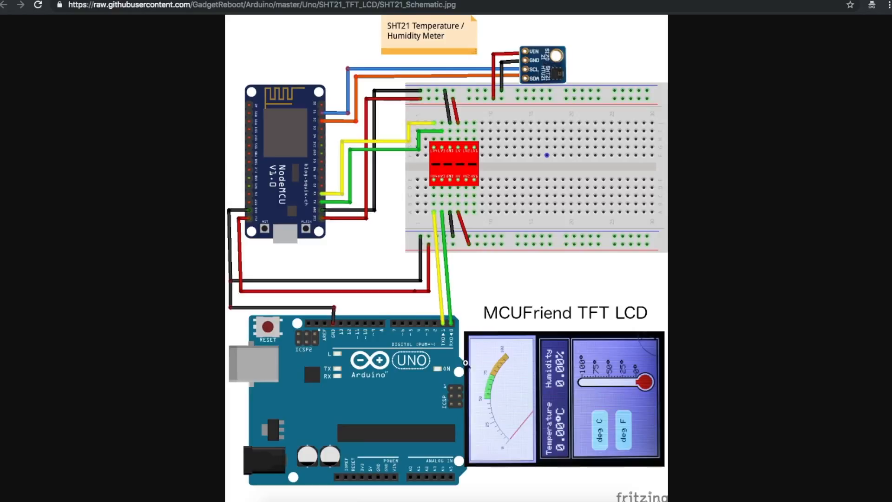
mouse_move(454, 323)
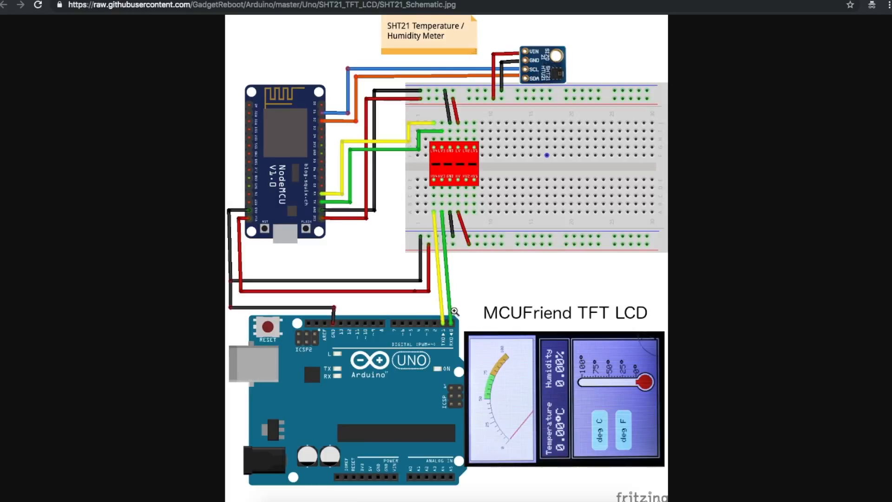
mouse_move(445, 324)
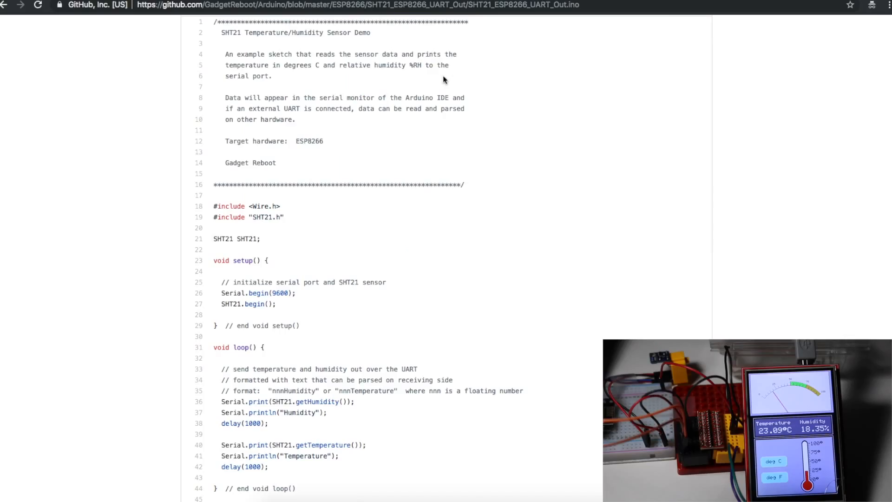
Highlight the SHT21.getHumidity() print and the one-second delay in the ESP8266 UART loop
scroll("down", 3)
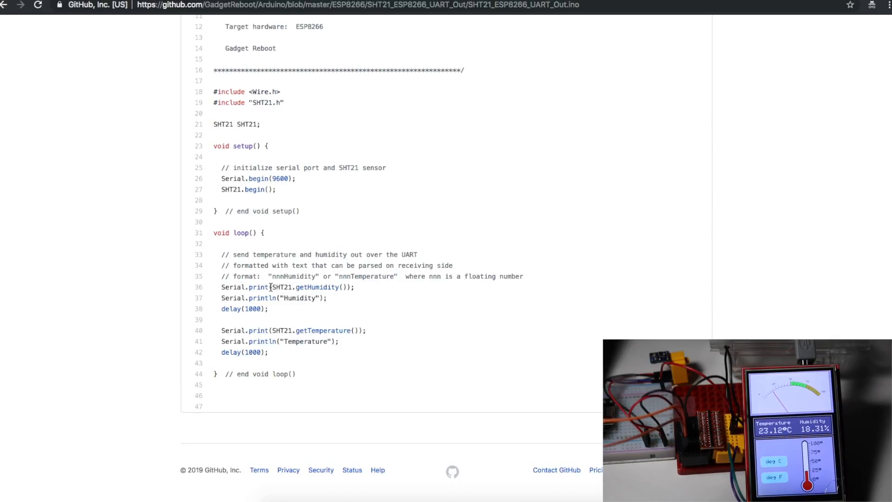
double_click(258, 287)
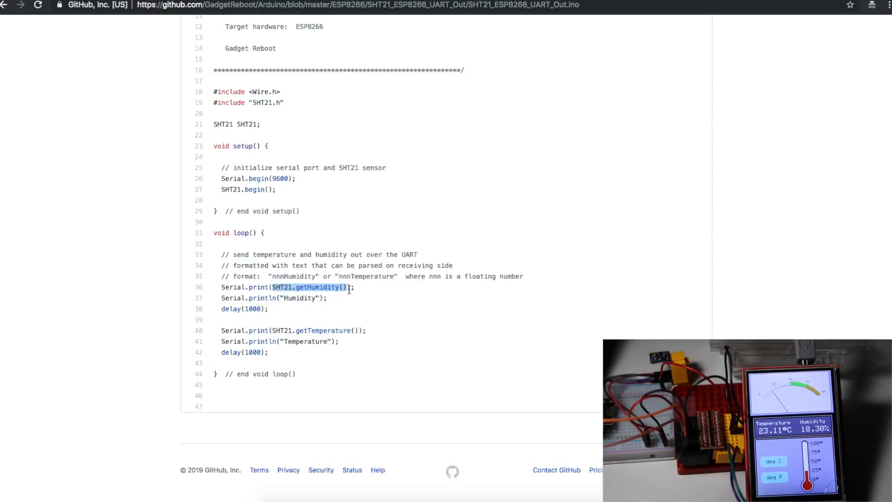
mouse_move(332, 305)
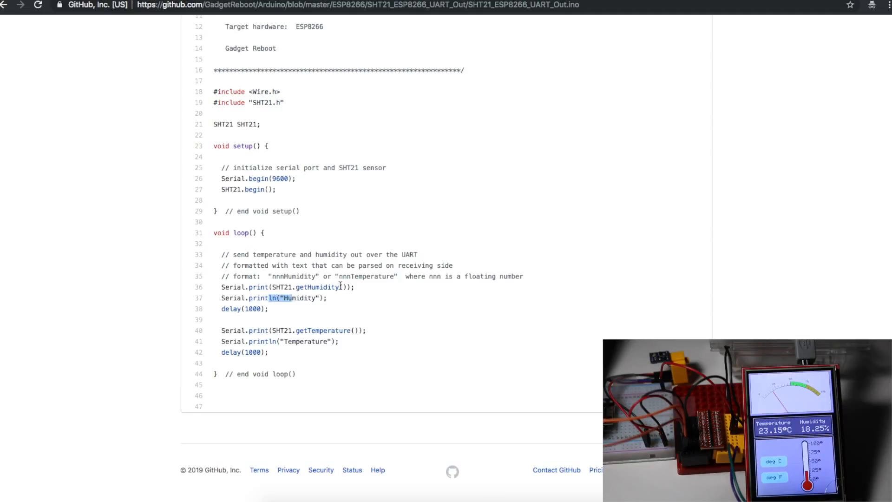
double_click(307, 342)
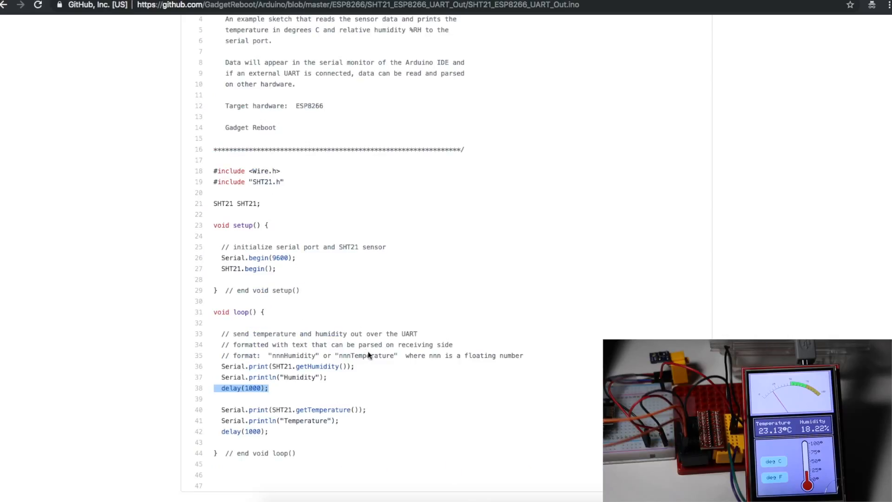
mouse_move(348, 355)
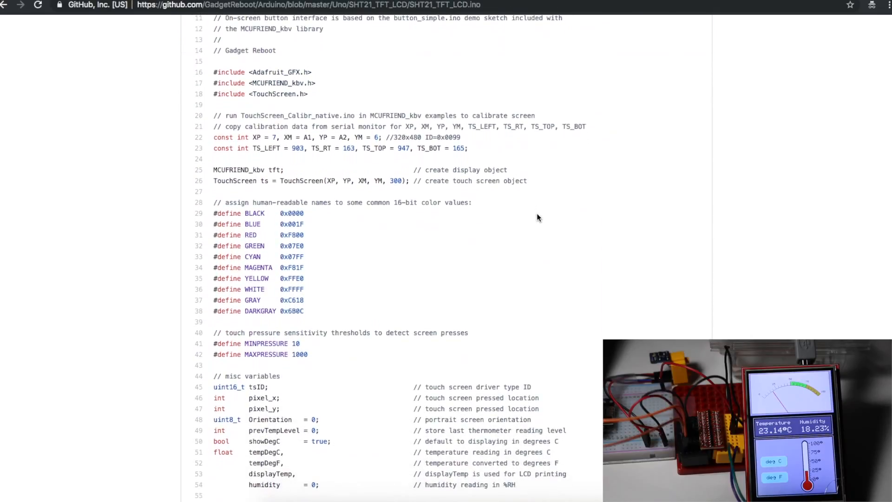
scroll("down", 3)
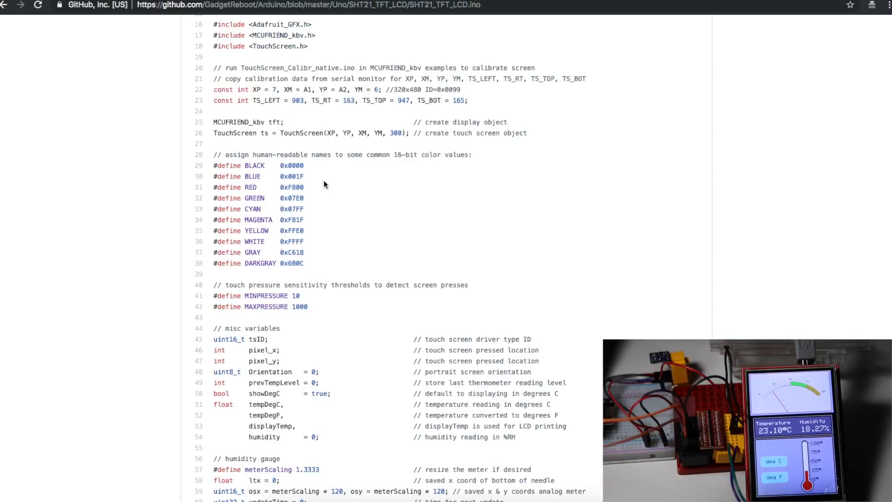
scroll("down", 3)
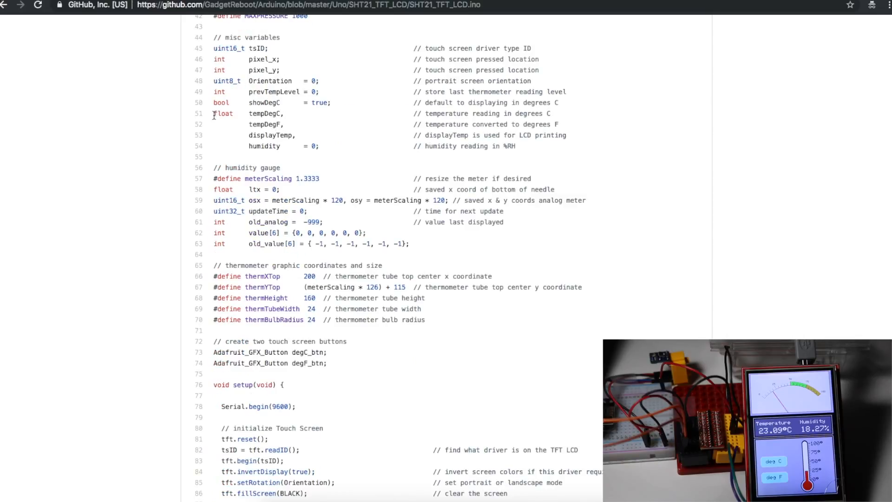
scroll("down", 3)
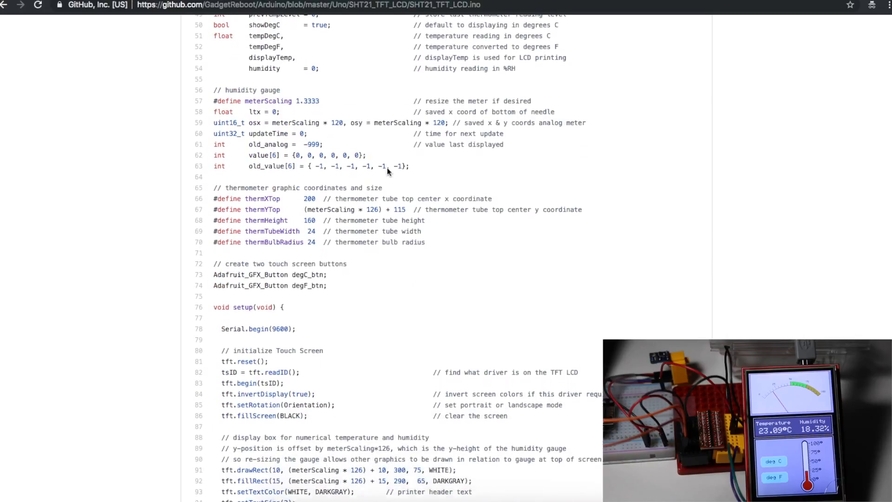
scroll("down", 3)
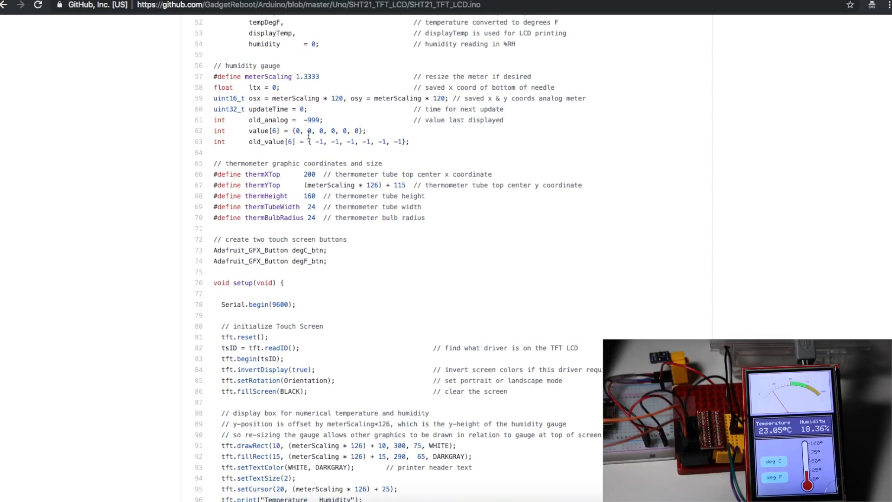
mouse_move(335, 118)
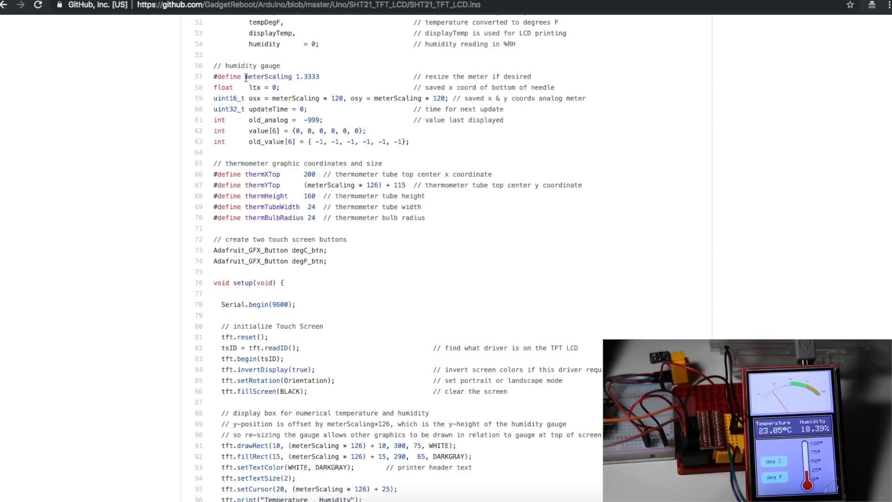
double_click(267, 76)
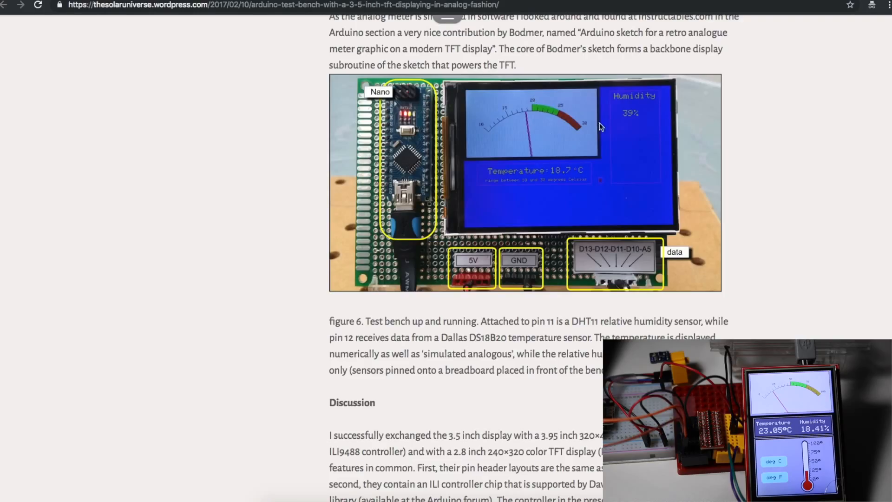
mouse_move(542, 118)
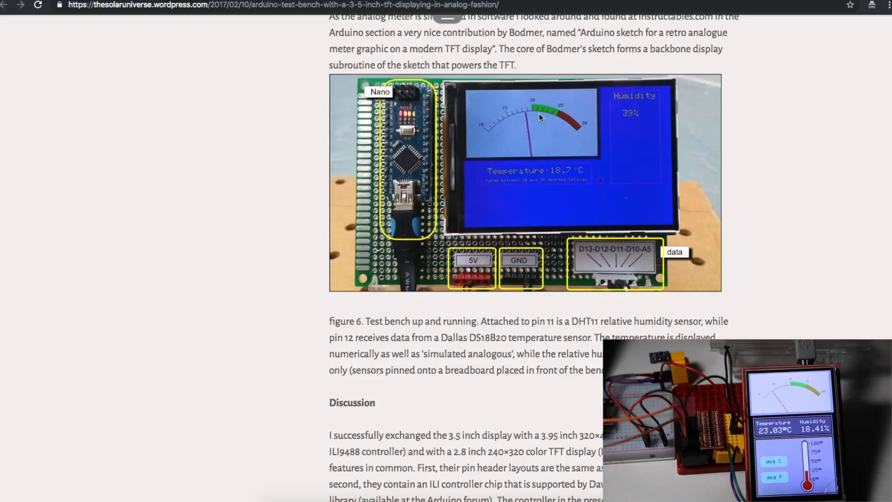
mouse_move(612, 150)
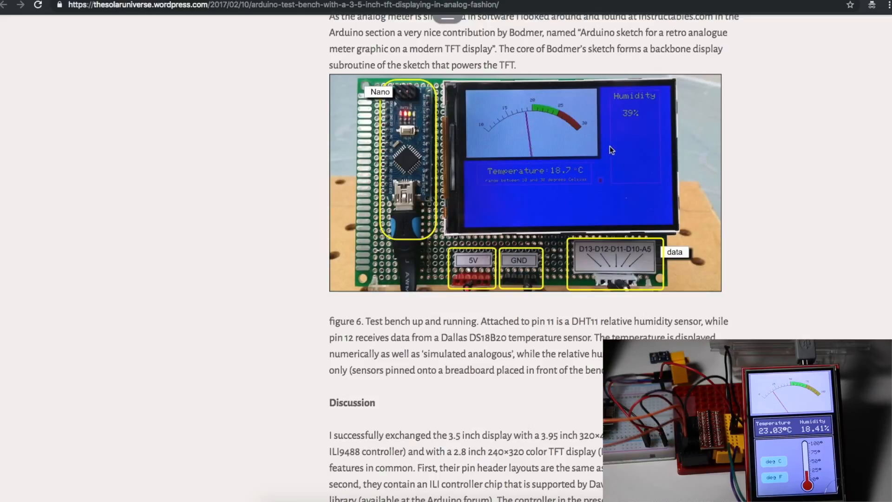
mouse_move(583, 171)
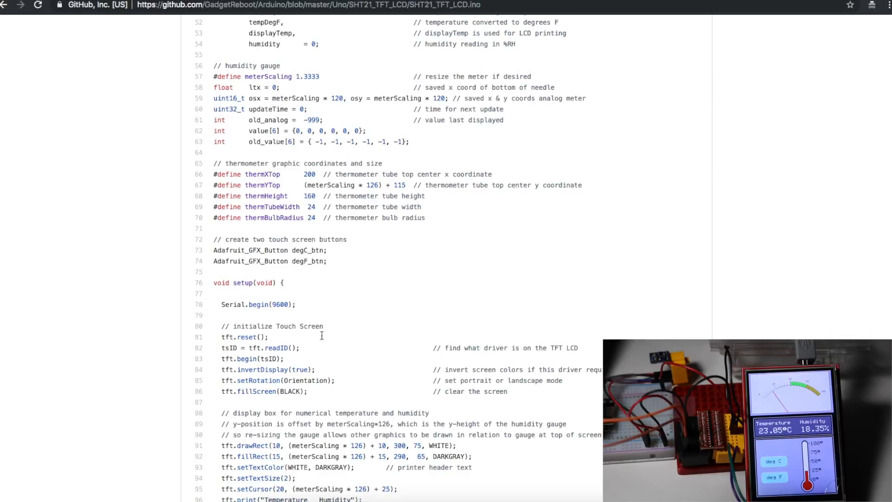
mouse_move(374, 192)
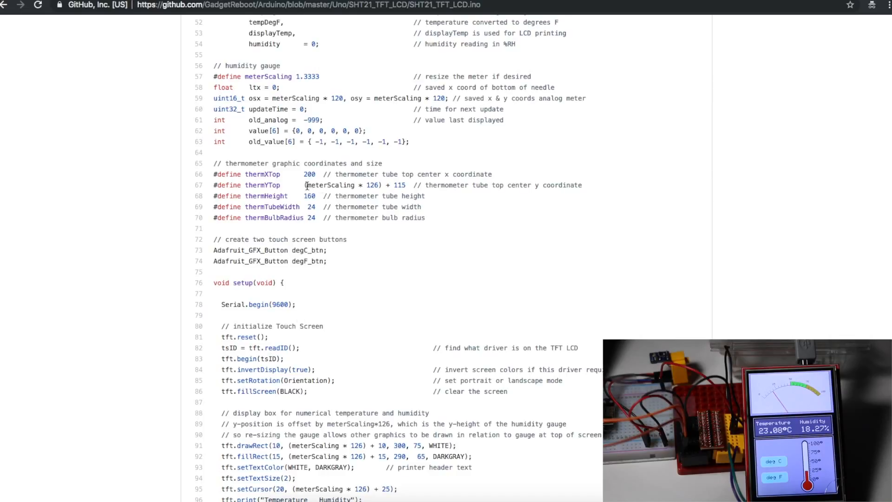
Highlight meterScaling in the thermYTop definition, then scroll to the end of setup and start of loop
double_click(342, 185)
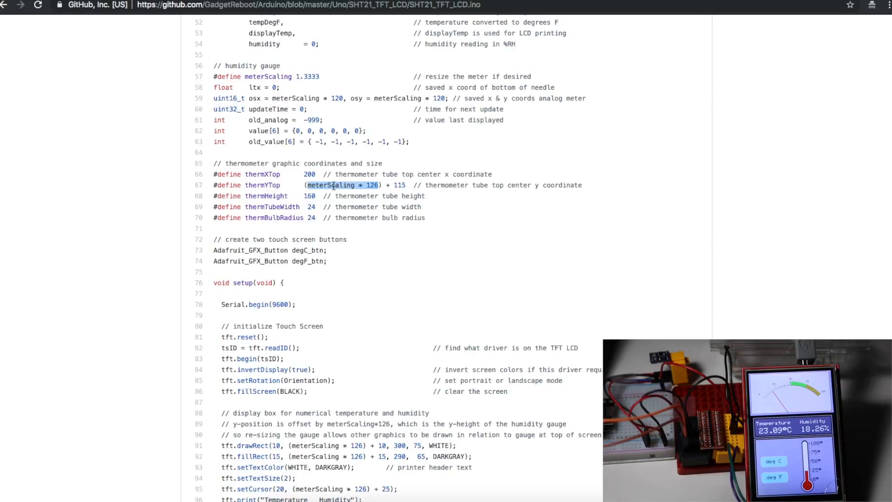
scroll("down", 3)
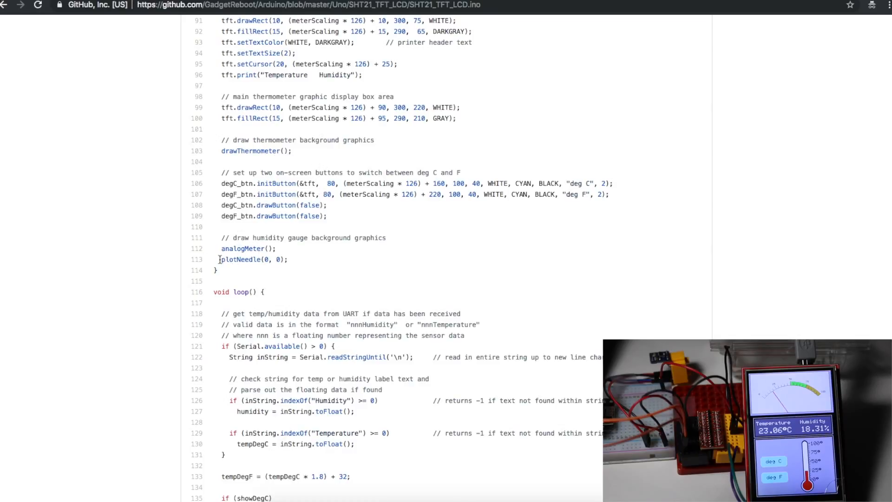
Reach void loop() and highlight the Serial.available check for incoming data
scroll("down", 3)
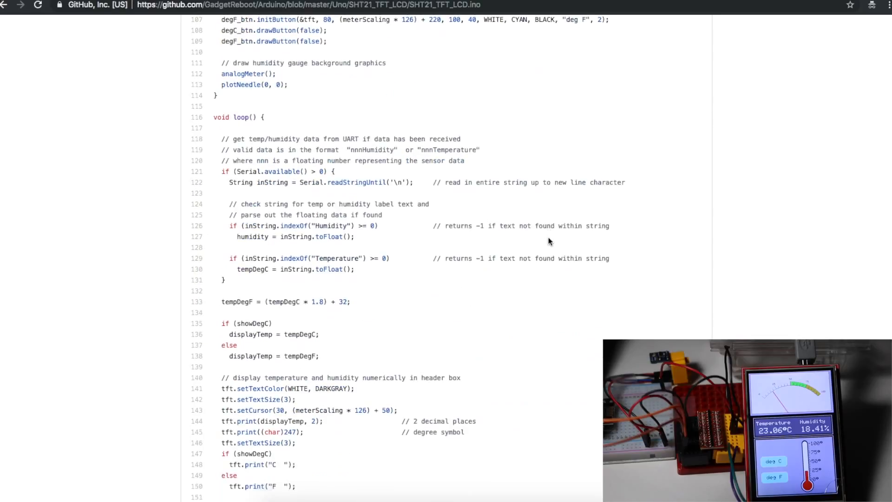
scroll("down", 3)
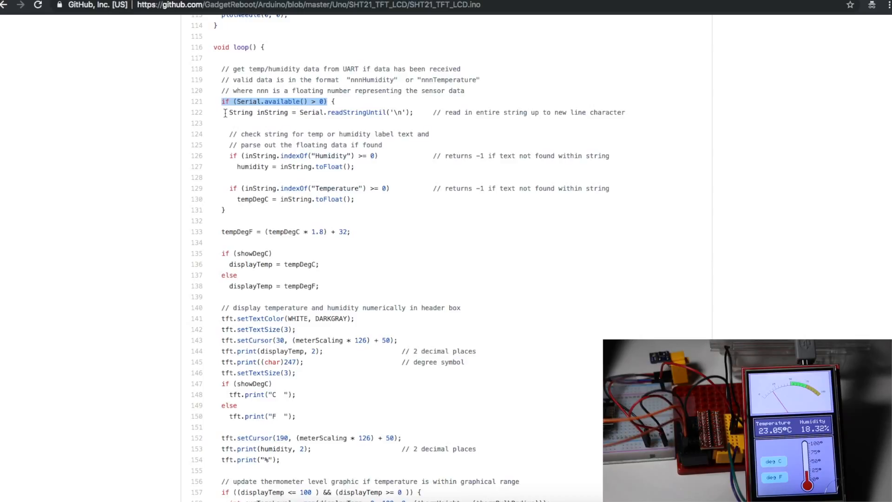
left_click_drag(225, 113, 279, 166)
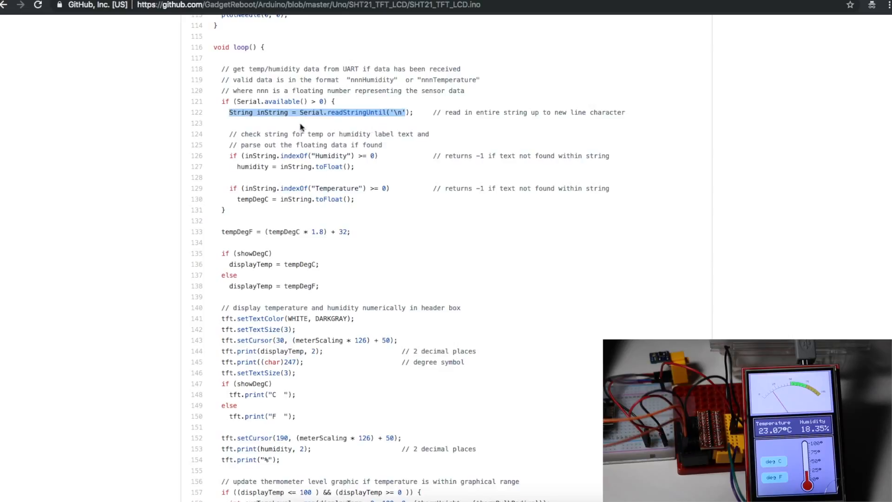
Highlight the humidity conversion on line 127 and continue past the loop's end
scroll("down", 3)
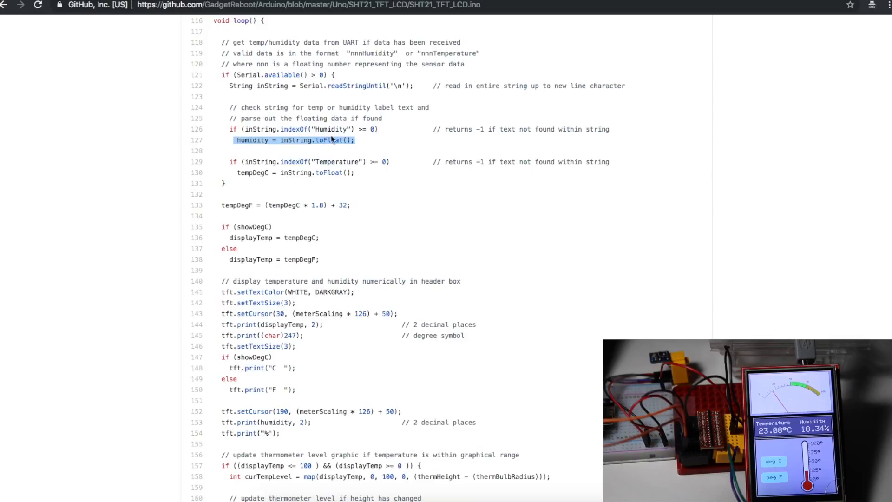
mouse_move(336, 142)
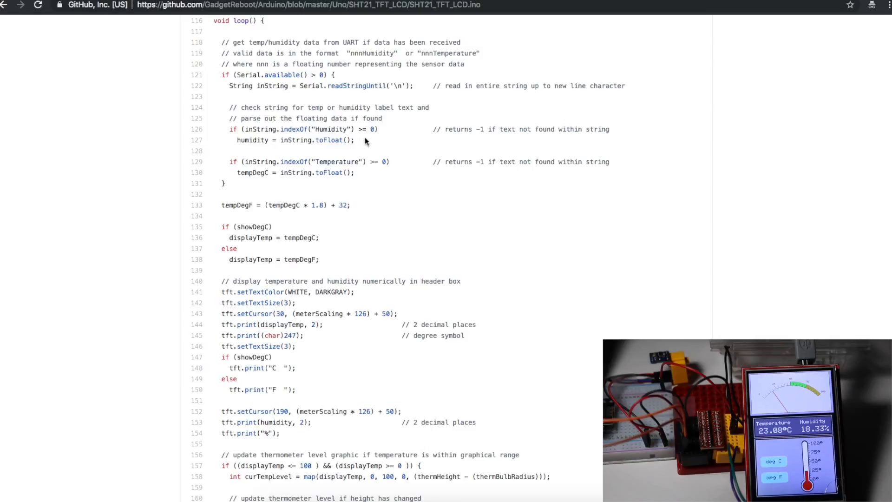
mouse_move(316, 129)
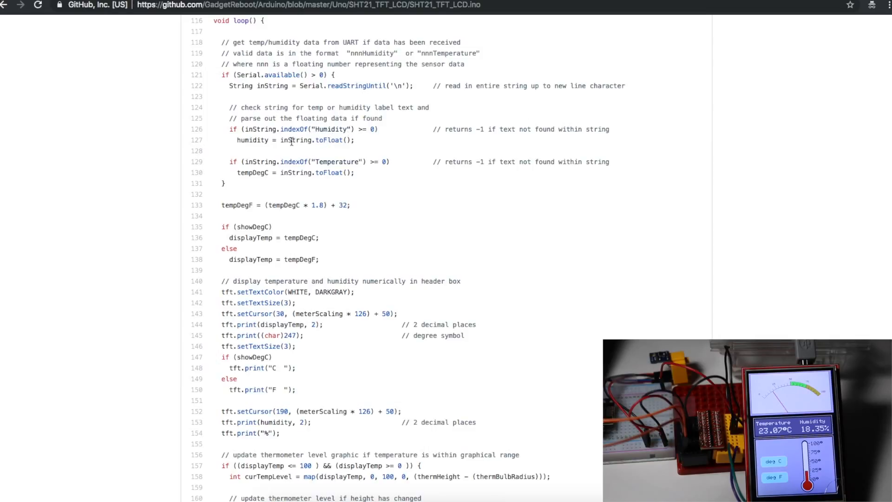
double_click(292, 140)
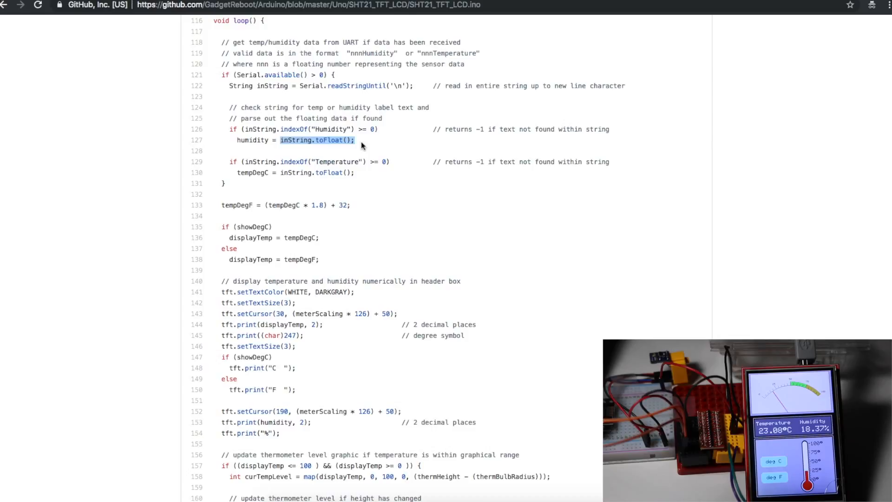
mouse_move(419, 145)
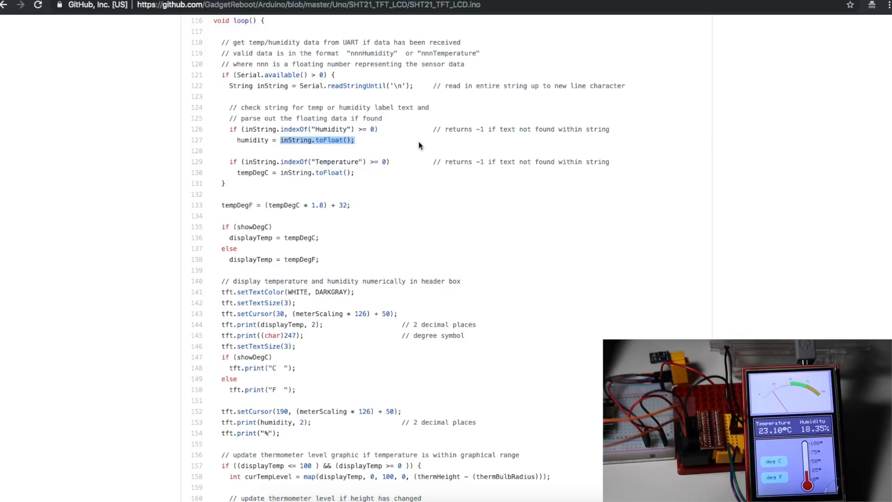
mouse_move(399, 143)
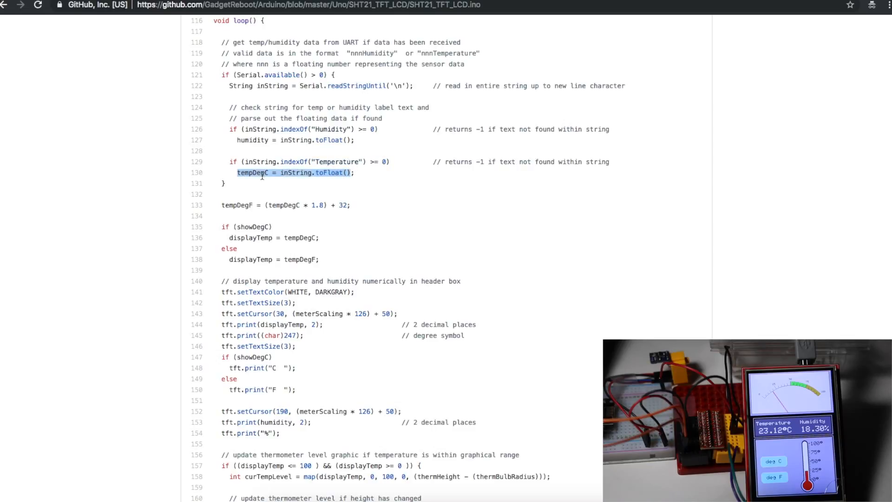
scroll("down", 3)
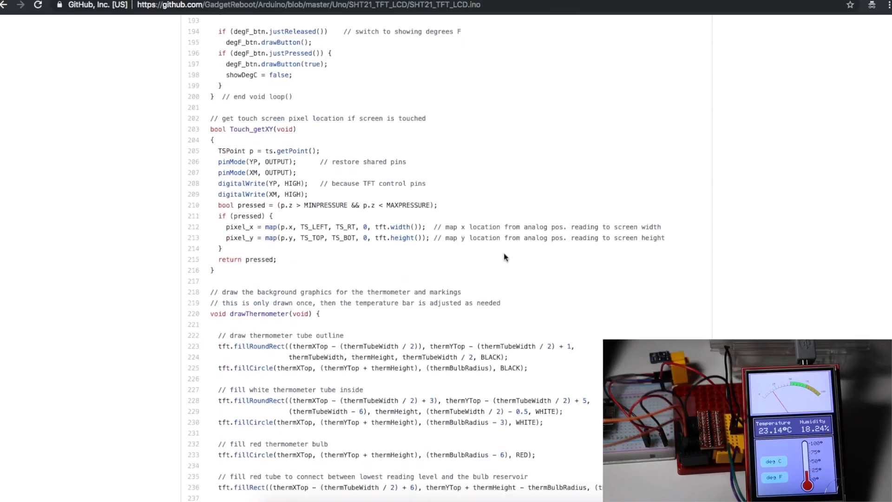
Scroll past Touch_getXY and drawThermometer to the analogMeter function at line 303
scroll("down", 3)
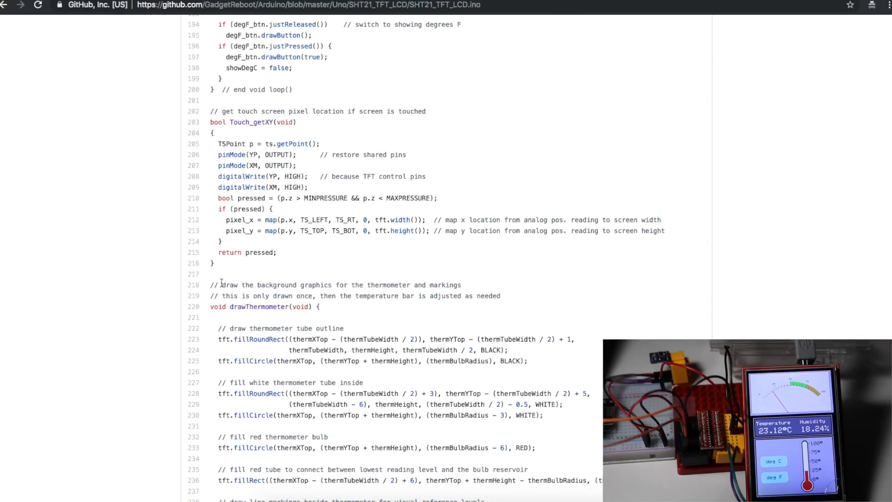
scroll("down", 3)
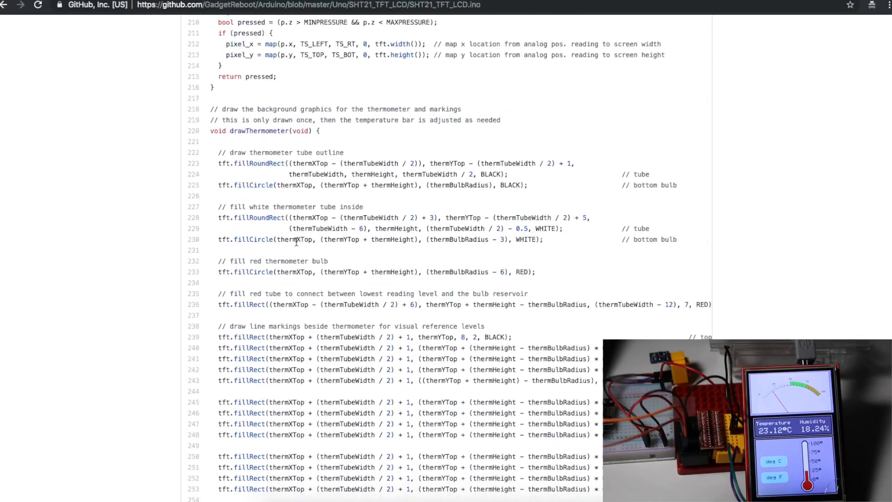
scroll("down", 3)
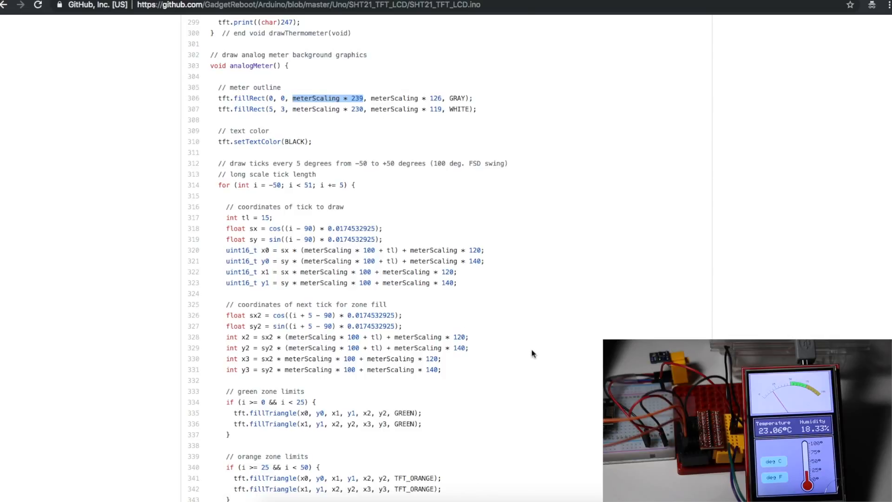
mouse_move(302, 201)
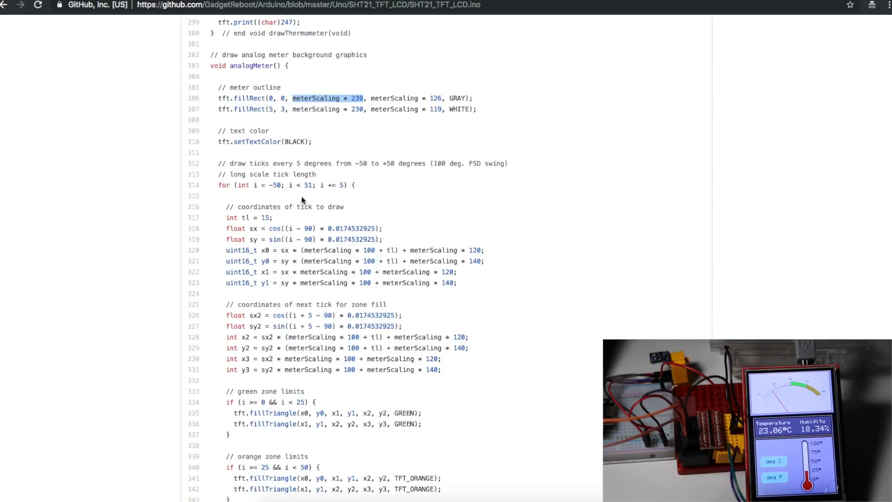
mouse_move(293, 239)
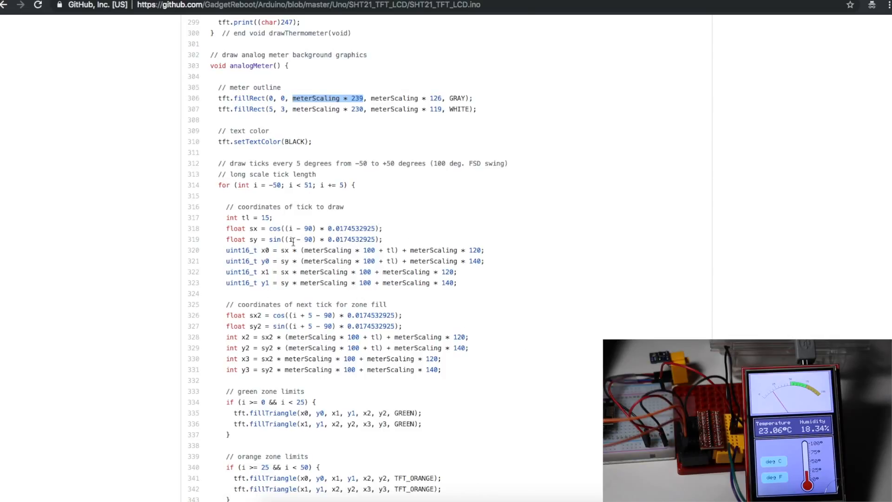
Highlight the block plotting the scale numbers (lines 375–394), clear it, and reach plotNeedle
scroll("down", 3)
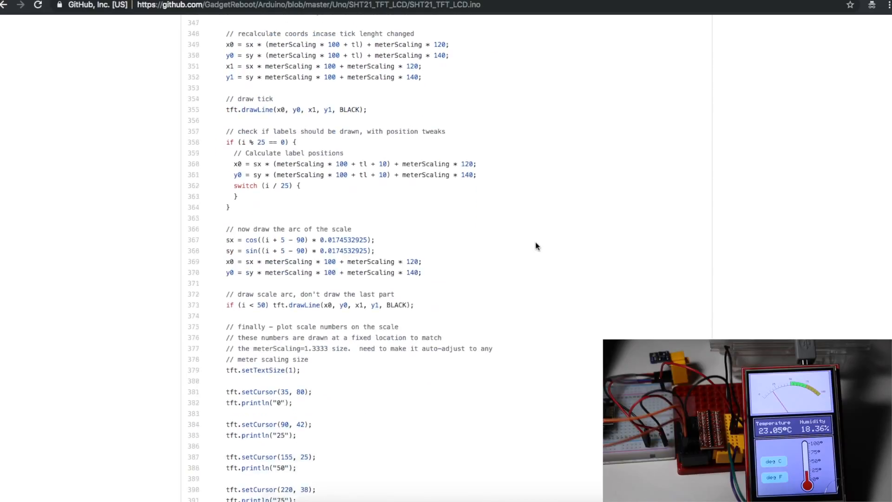
scroll("down", 3)
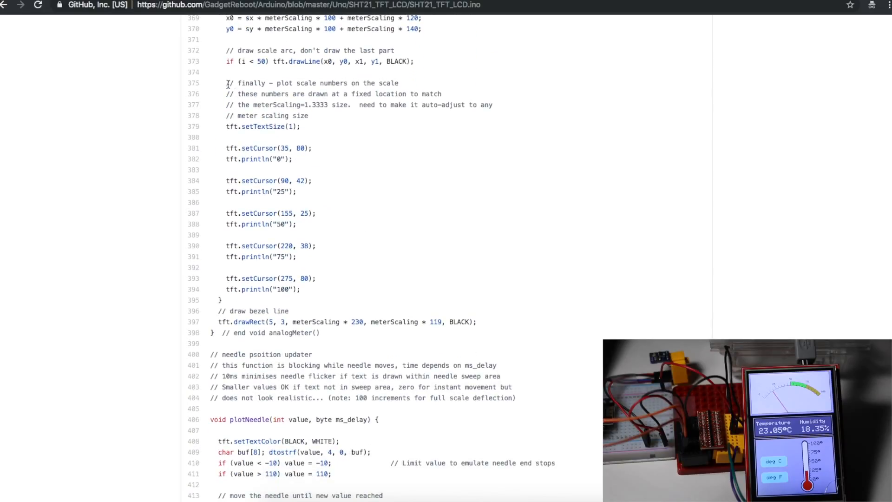
left_click_drag(226, 82, 300, 290)
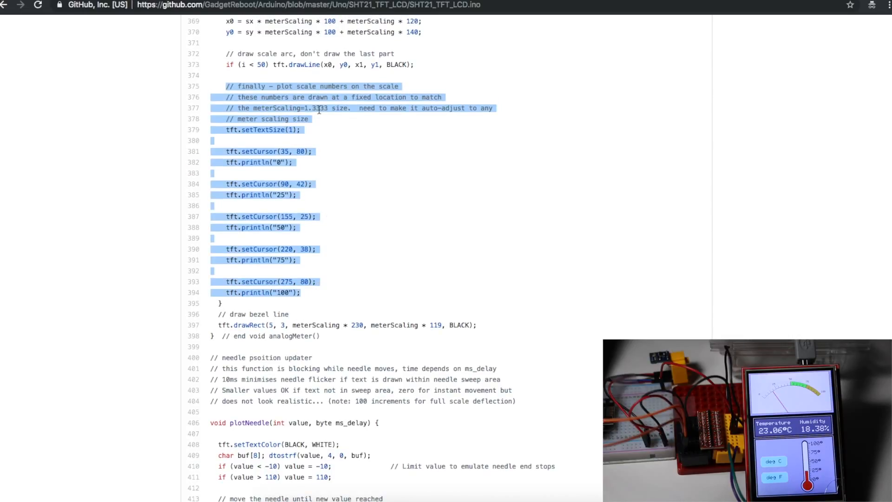
mouse_move(308, 150)
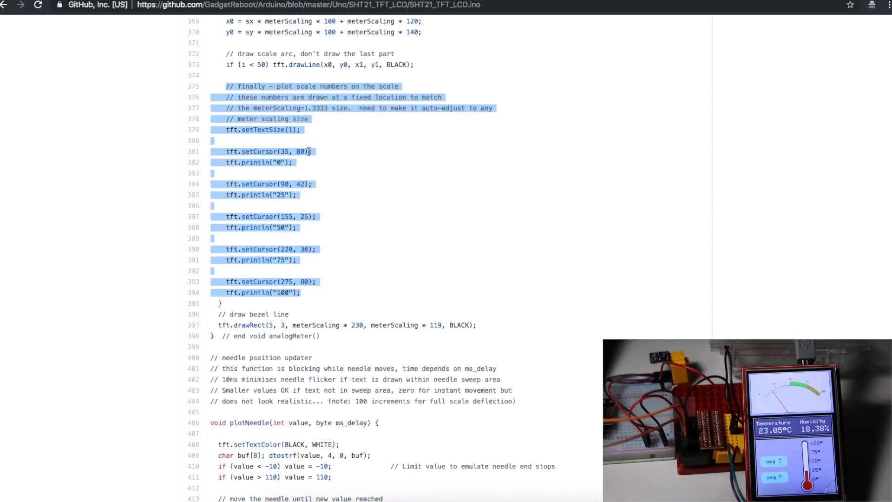
mouse_move(346, 112)
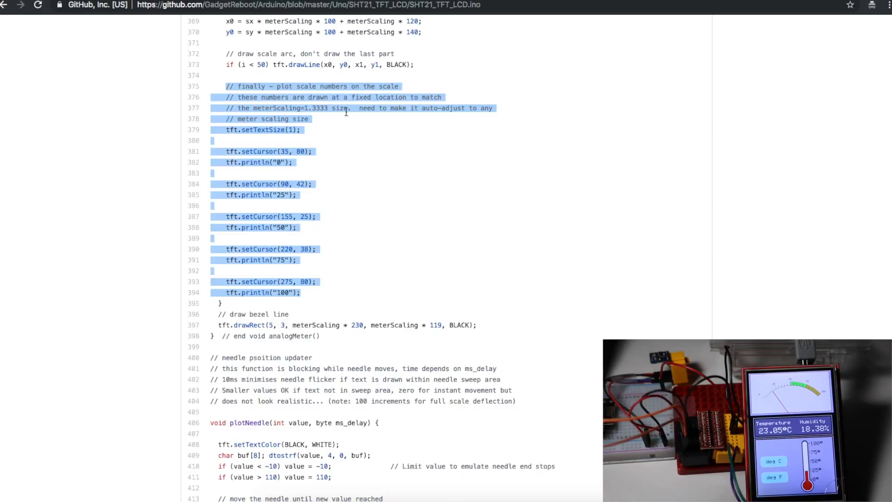
double_click(292, 108)
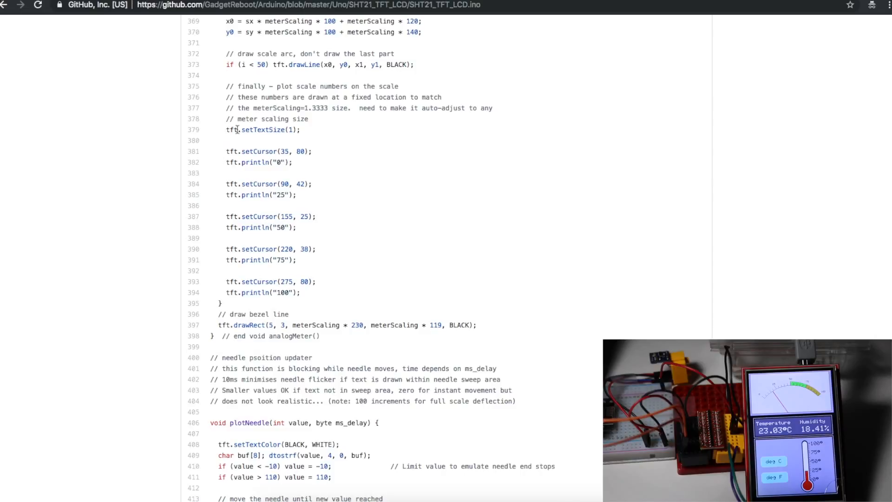
scroll("down", 3)
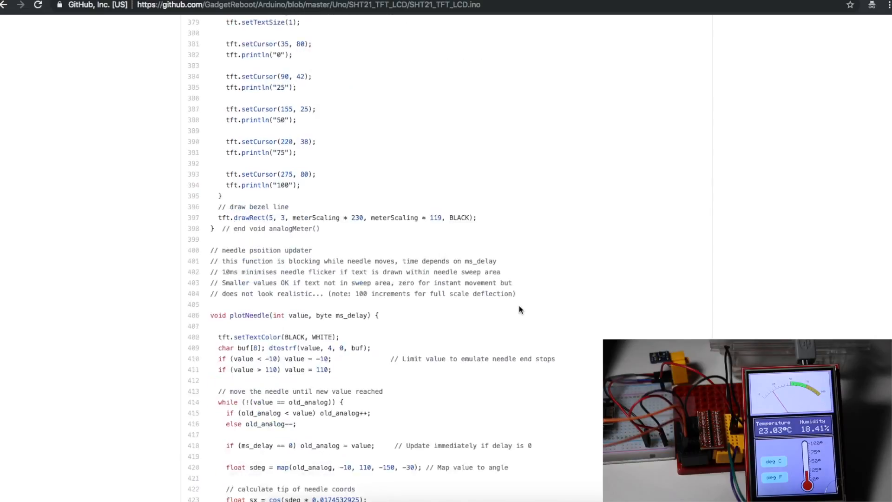
Highlight the plotNeedle function body in SHT21_TFT_LCD.ino, then clear the selection
scroll("down", 3)
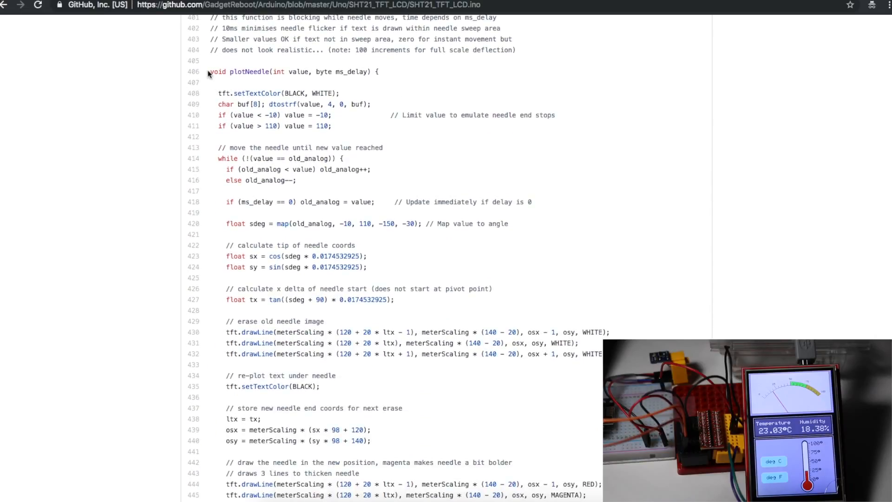
double_click(250, 72)
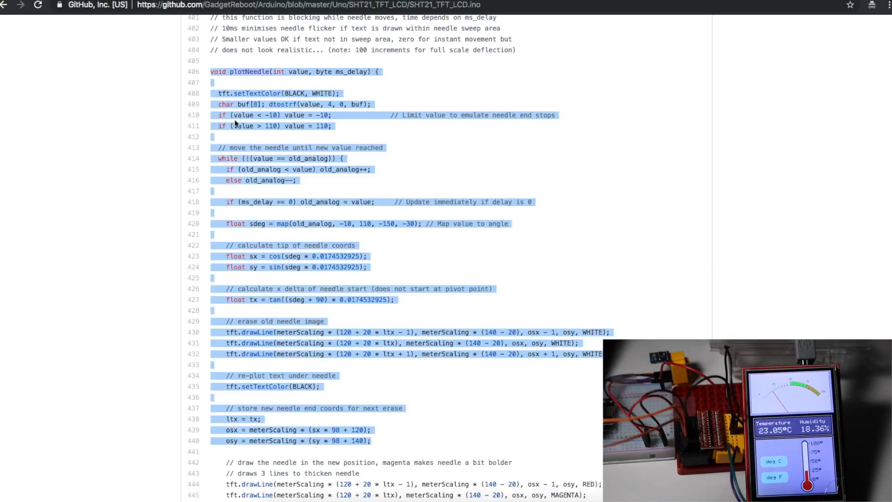
left_click(554, 257)
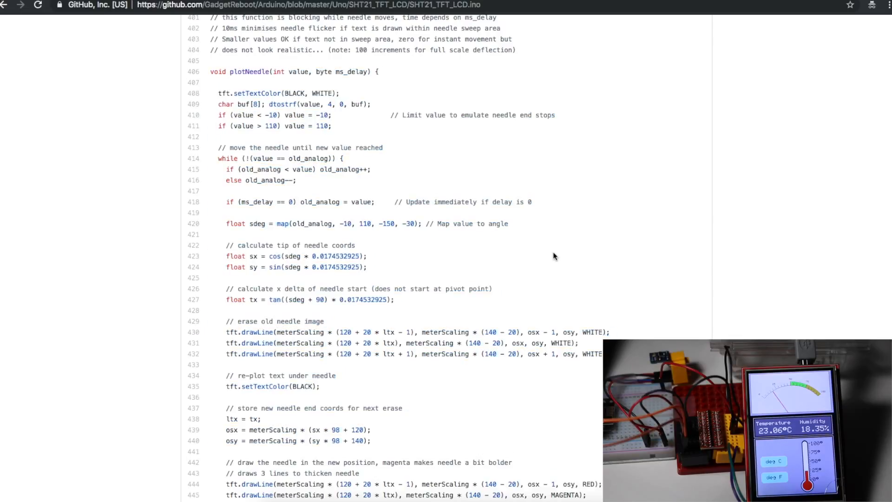